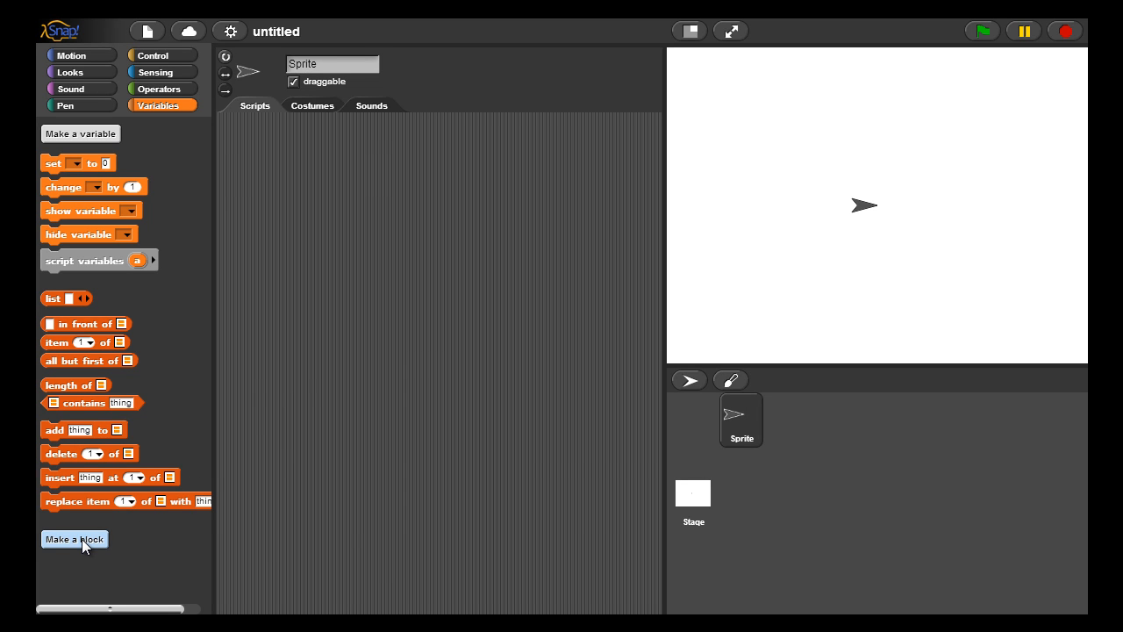
Create a new custom Command block named 'square' and enter its Block Editor.
{"action": "left_click", "coordinate": [74, 539]}
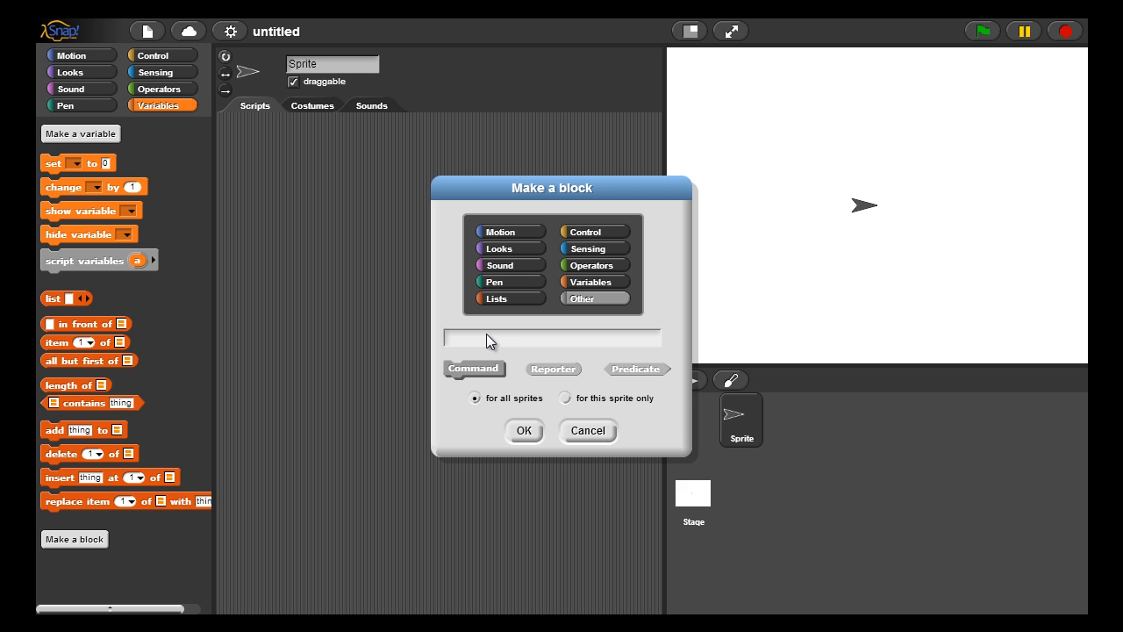
{"action": "type", "text": "square"}
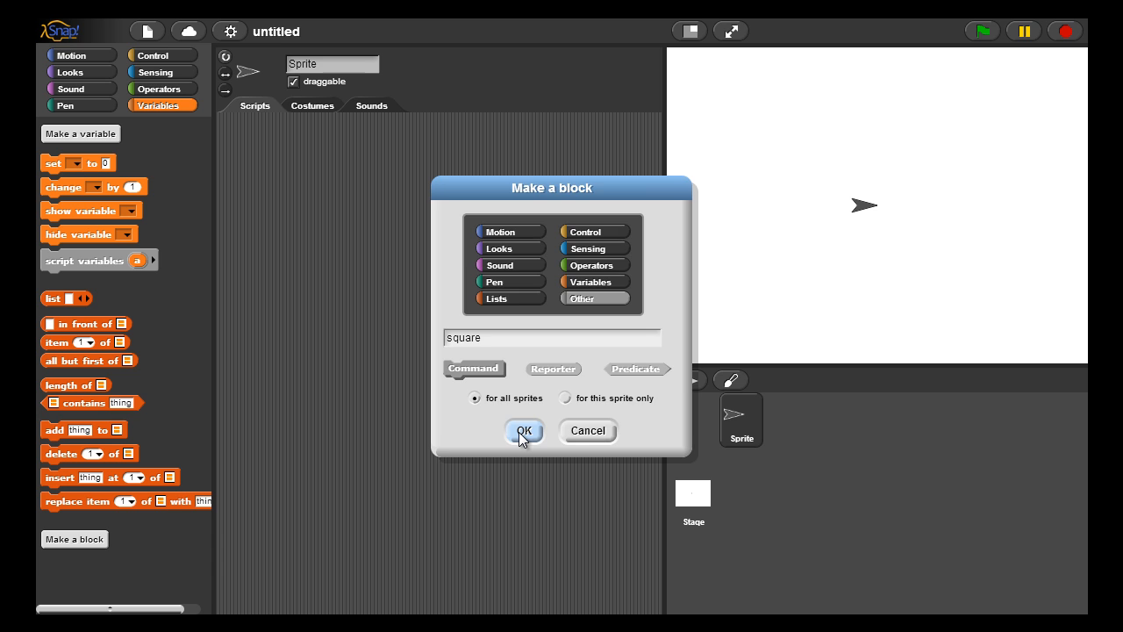
{"action": "left_click", "coordinate": [523, 432]}
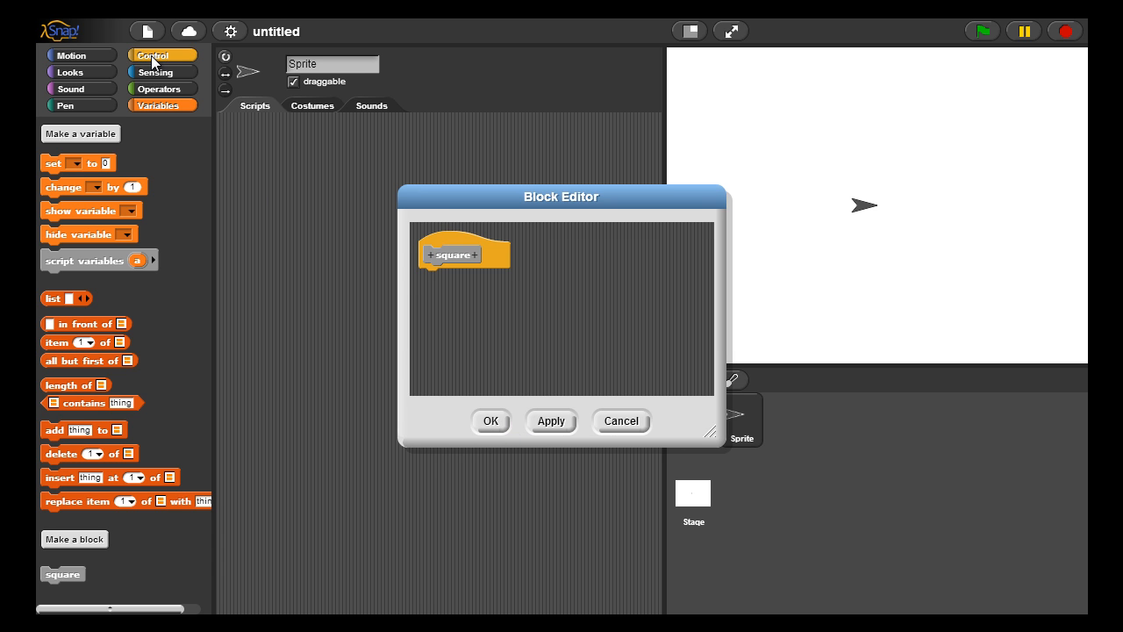
Attach a repeat 4 loop beneath the square definition header.
{"action": "left_click", "coordinate": [151, 54]}
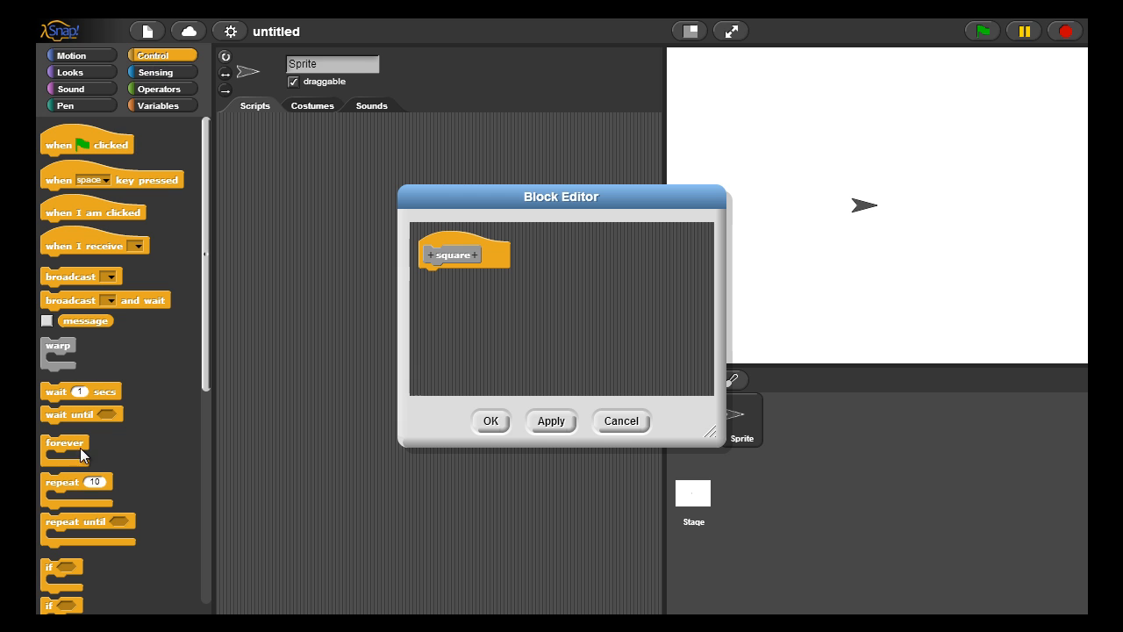
{"action": "left_click_drag", "start_coordinate": [70, 481], "coordinate": [547, 249]}
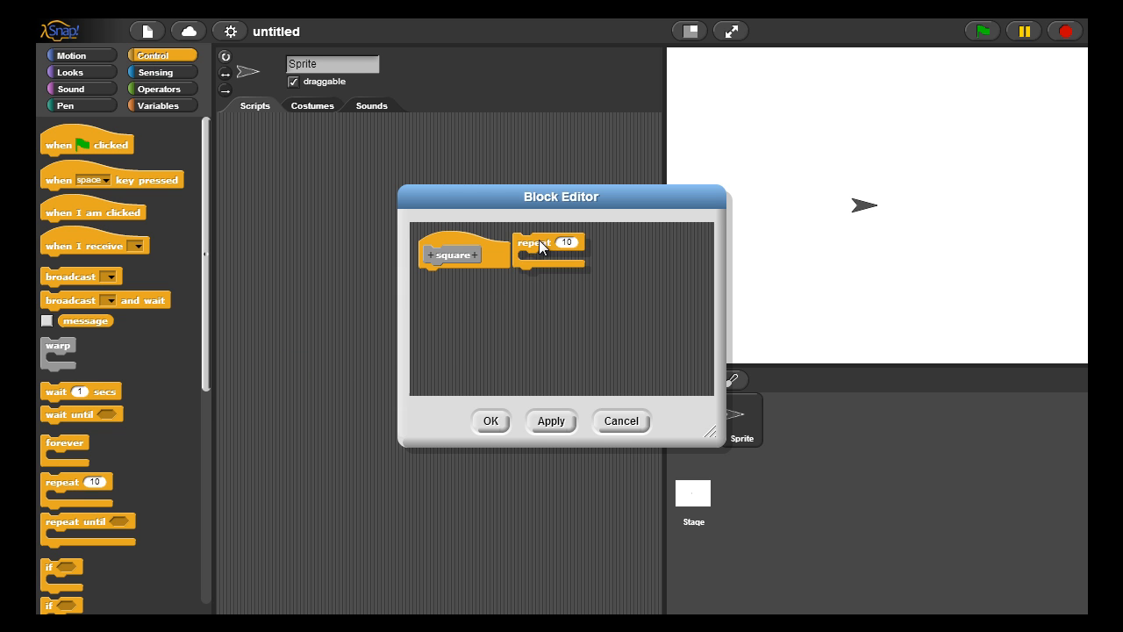
{"action": "left_click_drag", "start_coordinate": [534, 242], "coordinate": [438, 279]}
{"action": "type", "text": "4"}
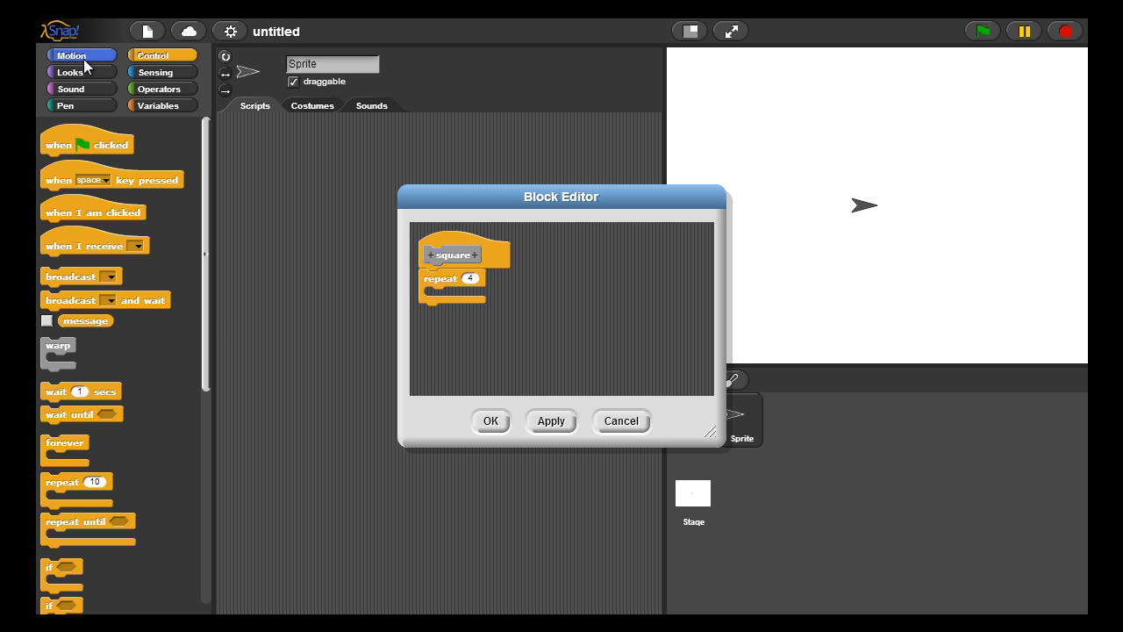
Put move 10 steps and turn 90 degrees inside the loop and save the definition.
{"action": "left_click", "coordinate": [71, 55]}
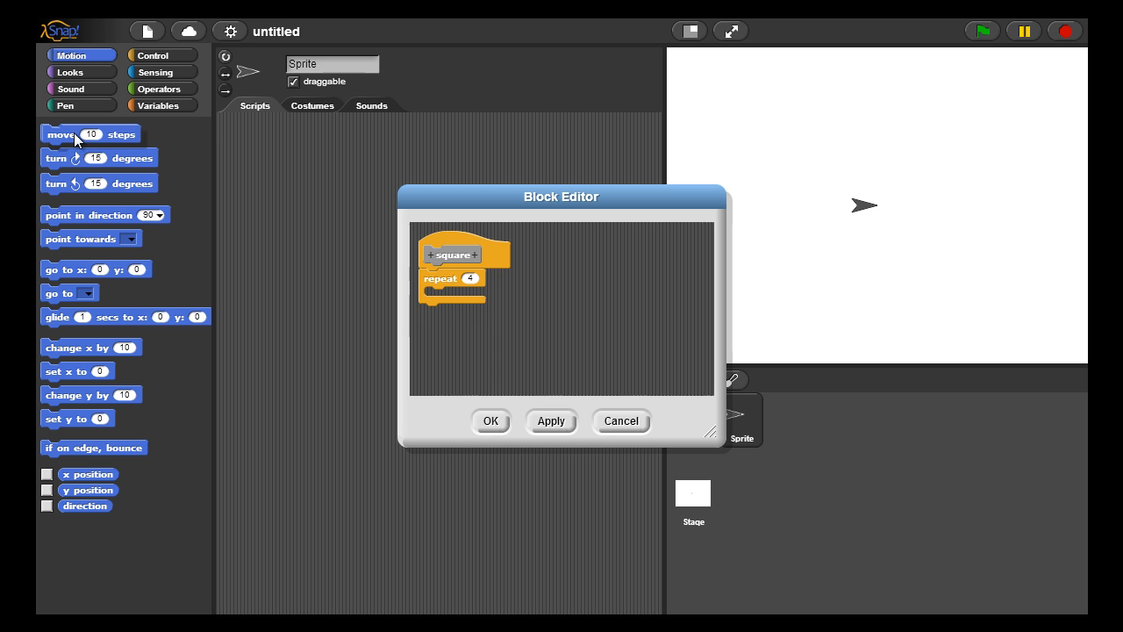
{"action": "left_click_drag", "start_coordinate": [88, 133], "coordinate": [456, 292]}
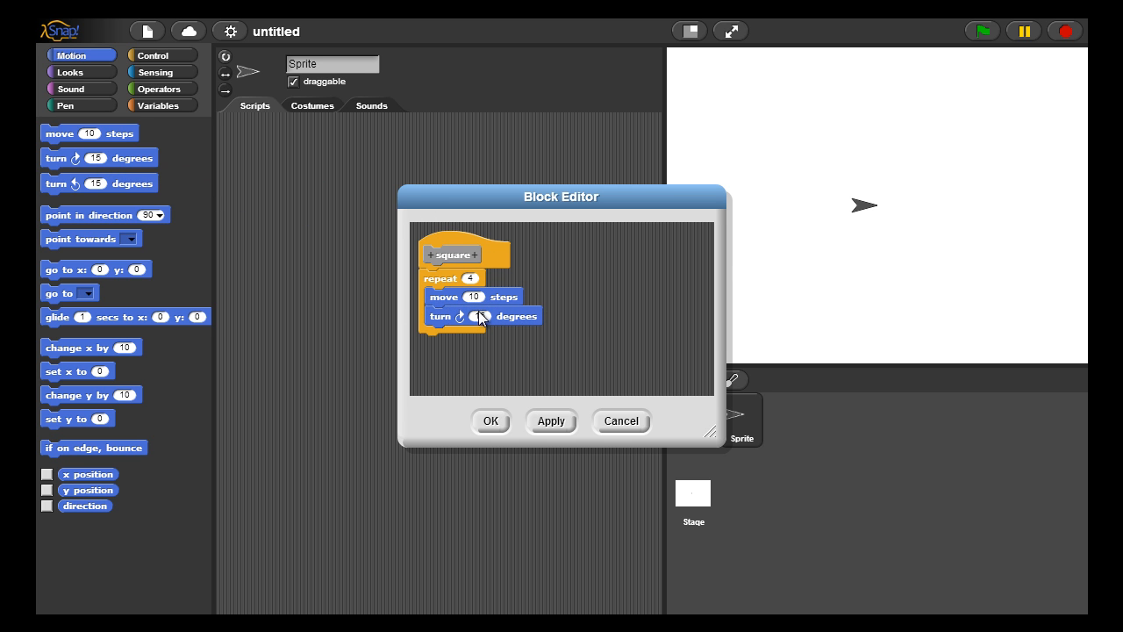
{"action": "left_click", "coordinate": [481, 315]}
{"action": "type", "text": "90"}
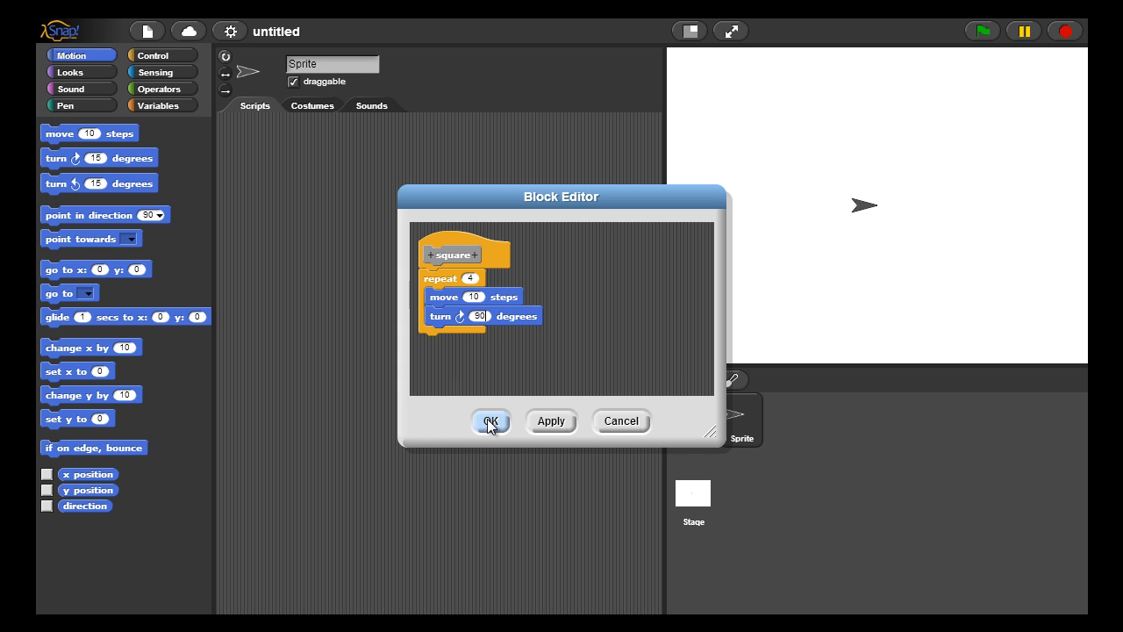
{"action": "left_click", "coordinate": [490, 421]}
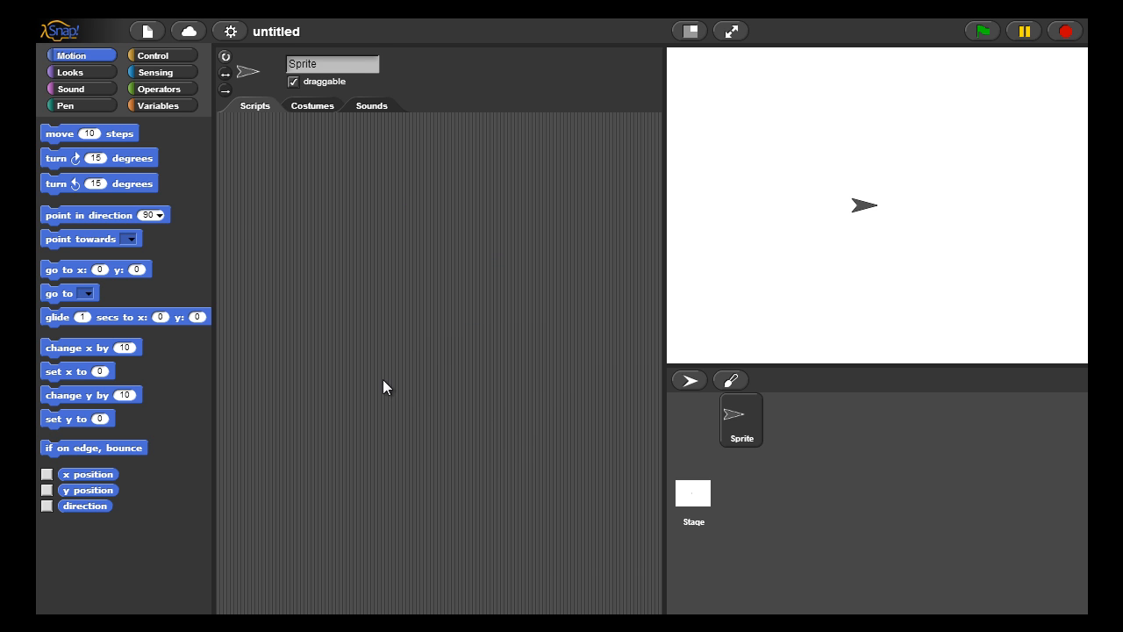
Place the square block and a 'when green flag clicked' hat in the script area.
{"action": "left_click", "coordinate": [162, 105]}
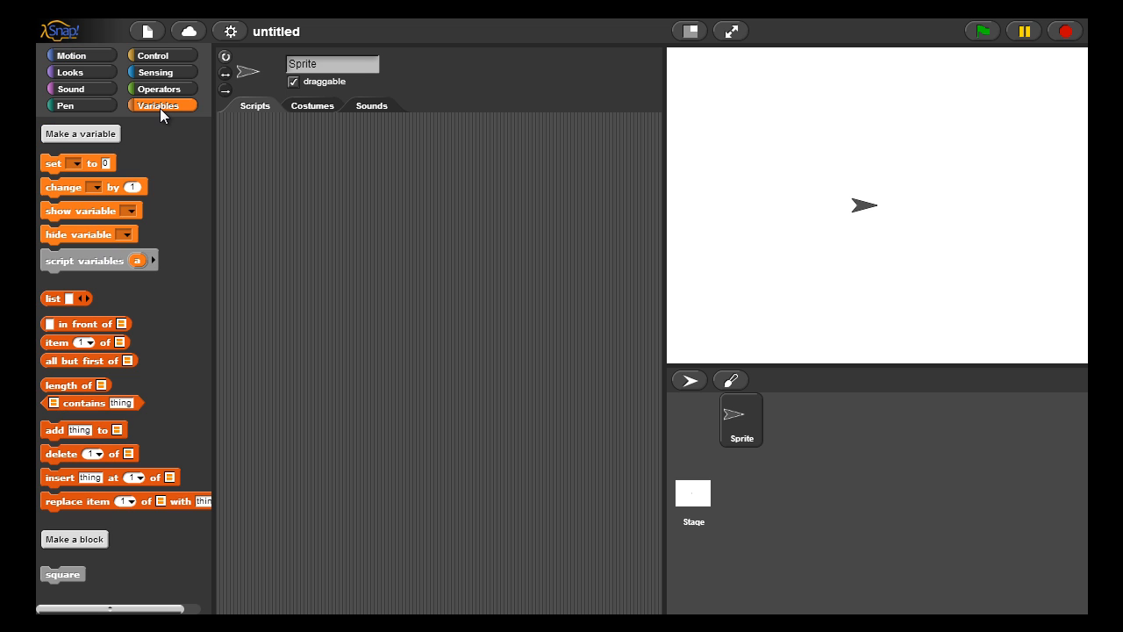
{"action": "mouse_move", "coordinate": [94, 581]}
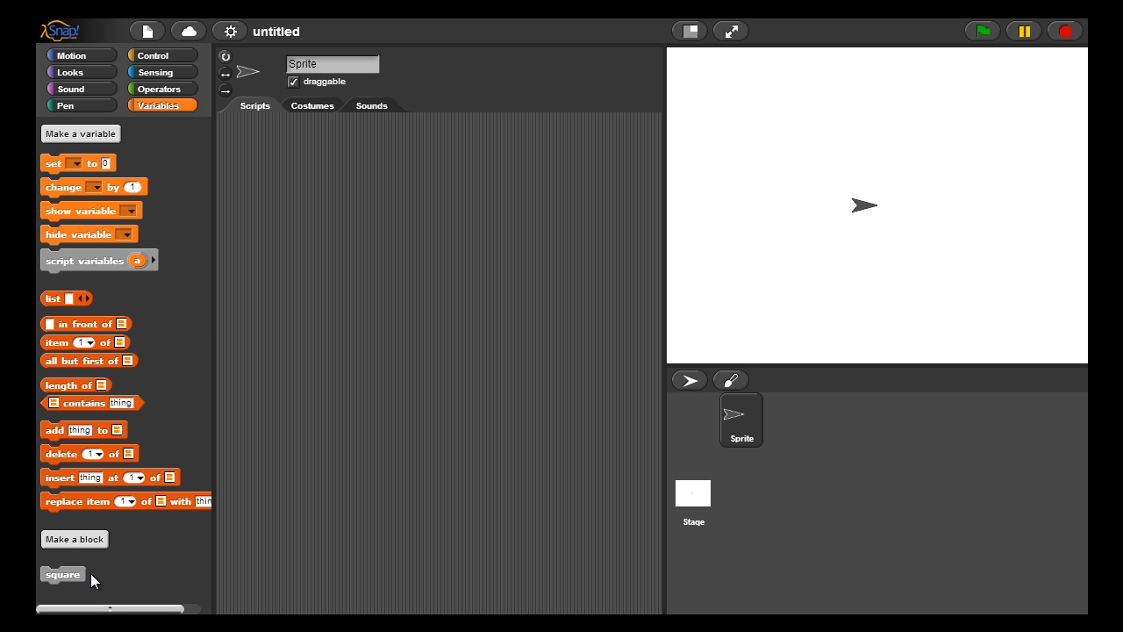
{"action": "left_click_drag", "start_coordinate": [63, 574], "coordinate": [307, 351]}
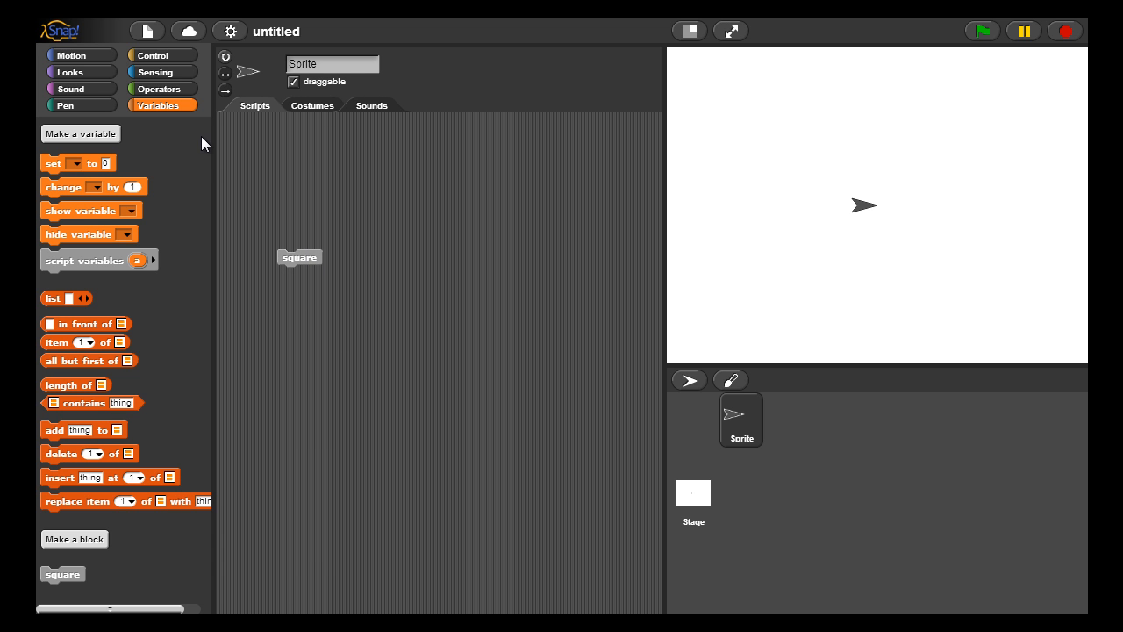
{"action": "left_click", "coordinate": [151, 54]}
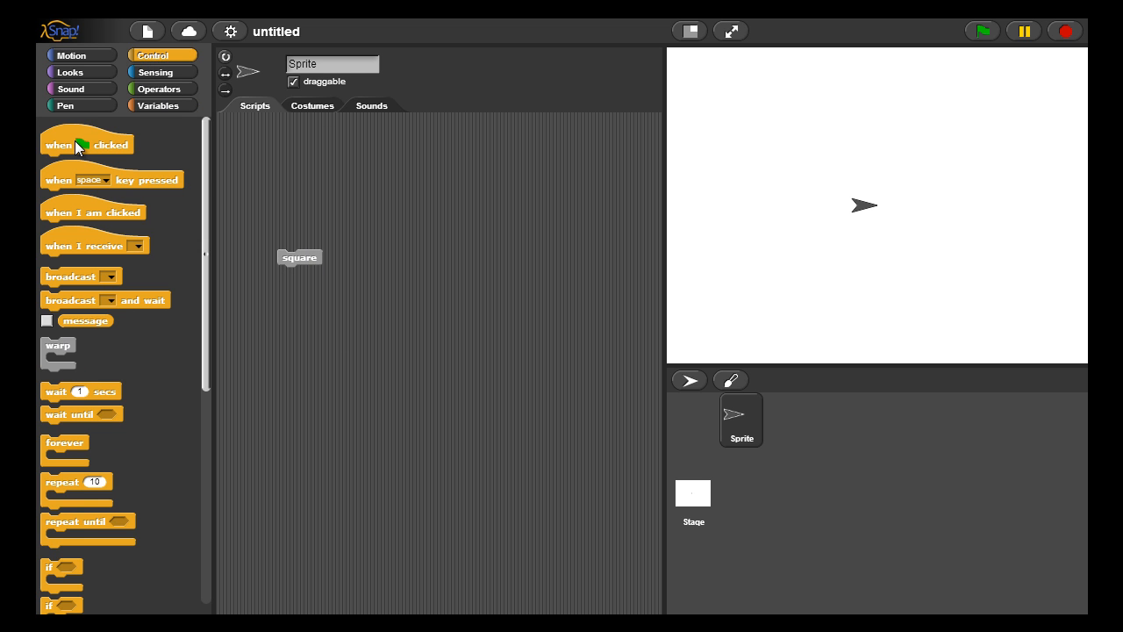
{"action": "left_click_drag", "start_coordinate": [86, 144], "coordinate": [320, 173]}
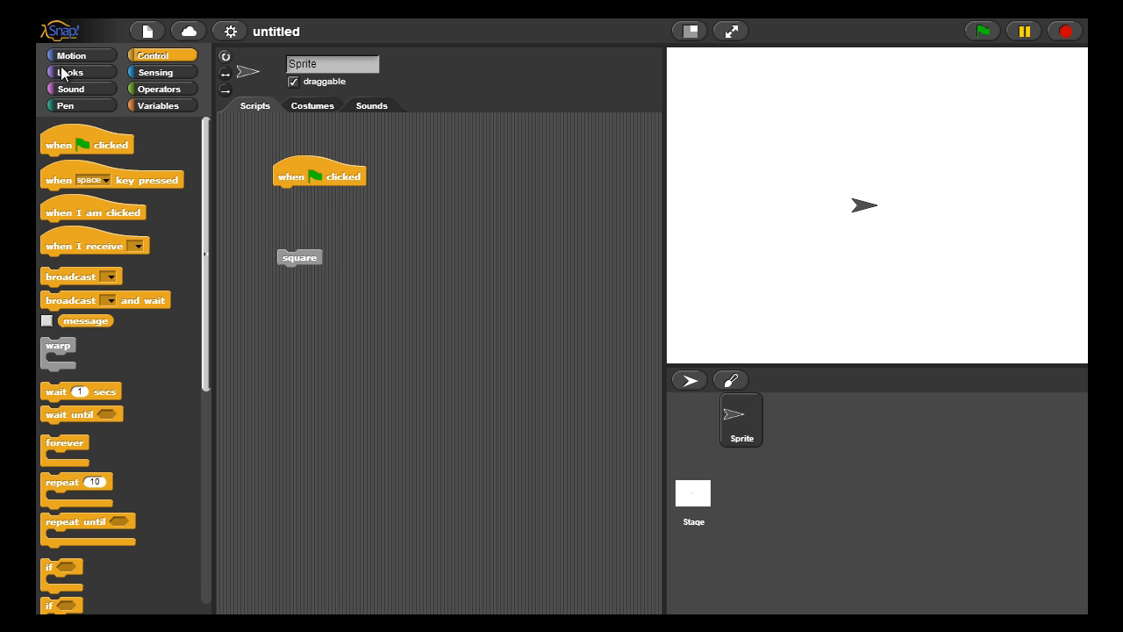
Chain clear, pen down and square under the flag hat and run it to draw a square.
{"action": "left_click", "coordinate": [65, 106]}
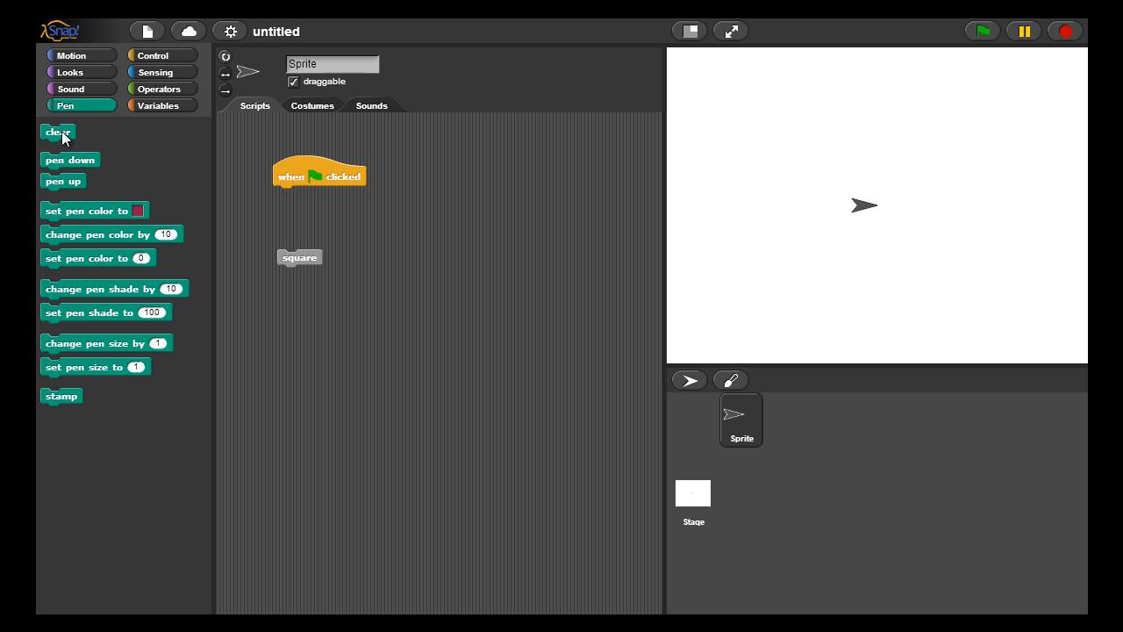
{"action": "left_click_drag", "start_coordinate": [58, 131], "coordinate": [291, 193]}
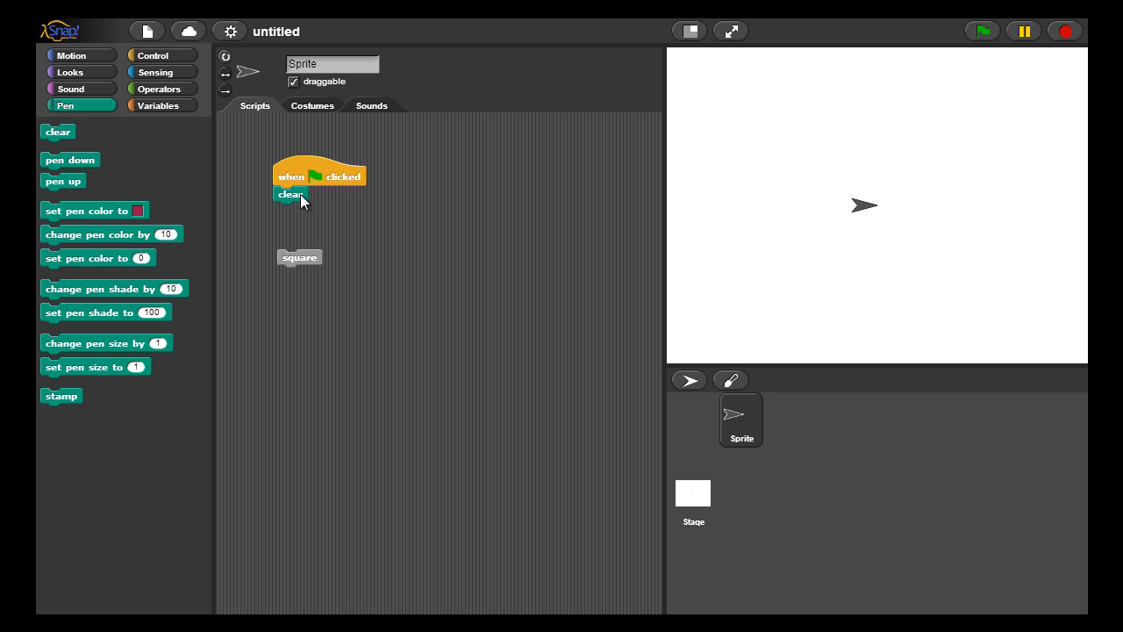
{"action": "left_click_drag", "start_coordinate": [70, 160], "coordinate": [190, 191]}
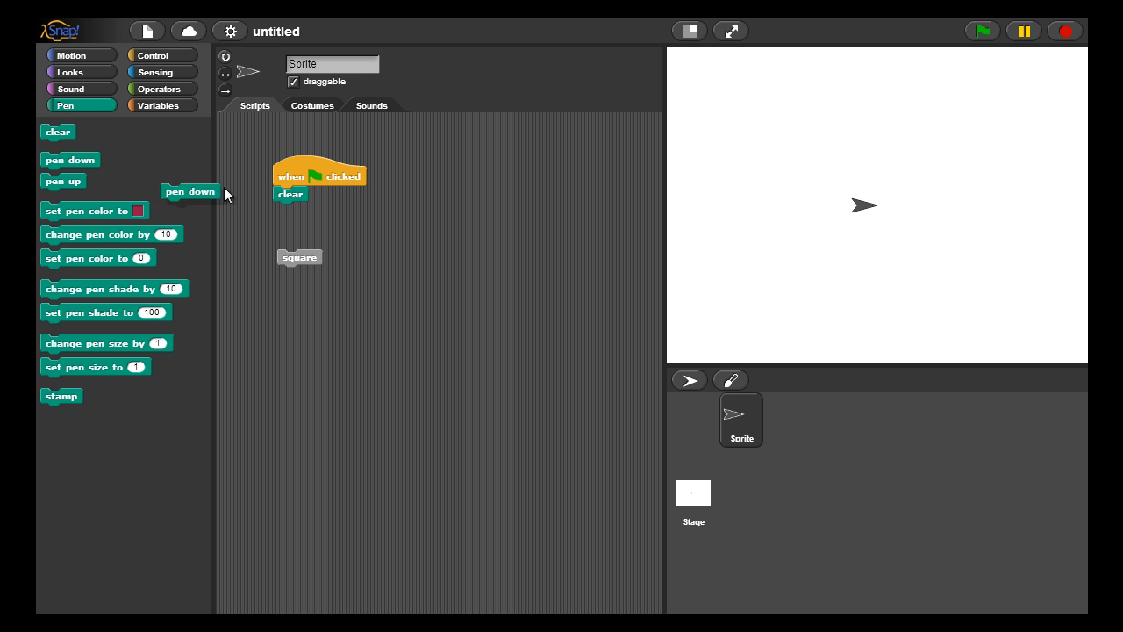
{"action": "left_click_drag", "start_coordinate": [189, 191], "coordinate": [302, 211]}
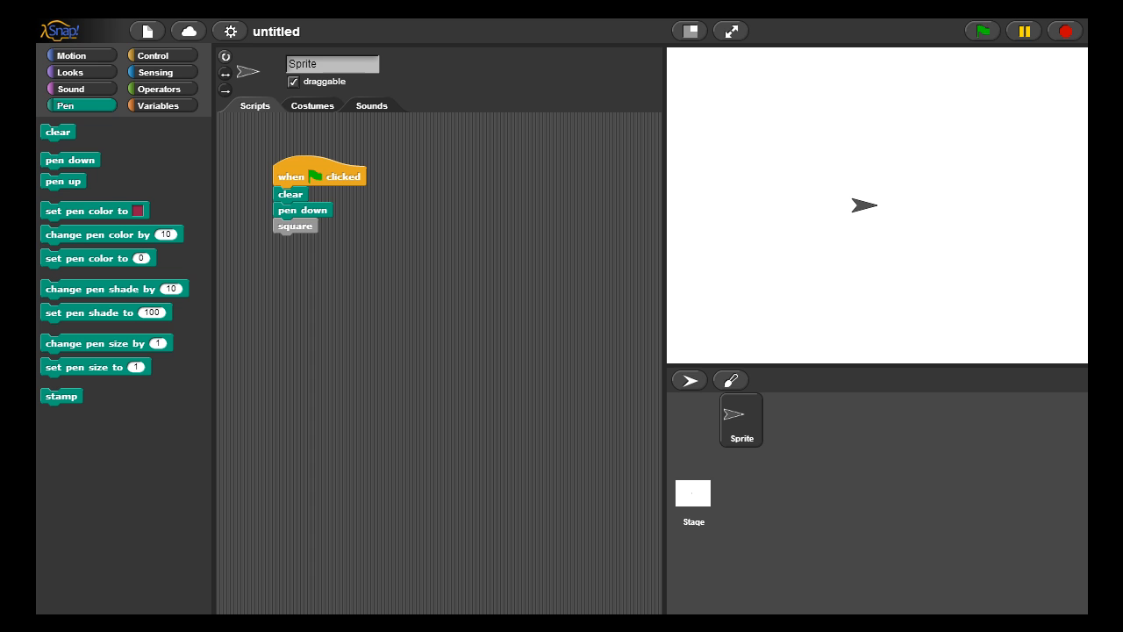
{"action": "left_click", "coordinate": [982, 32]}
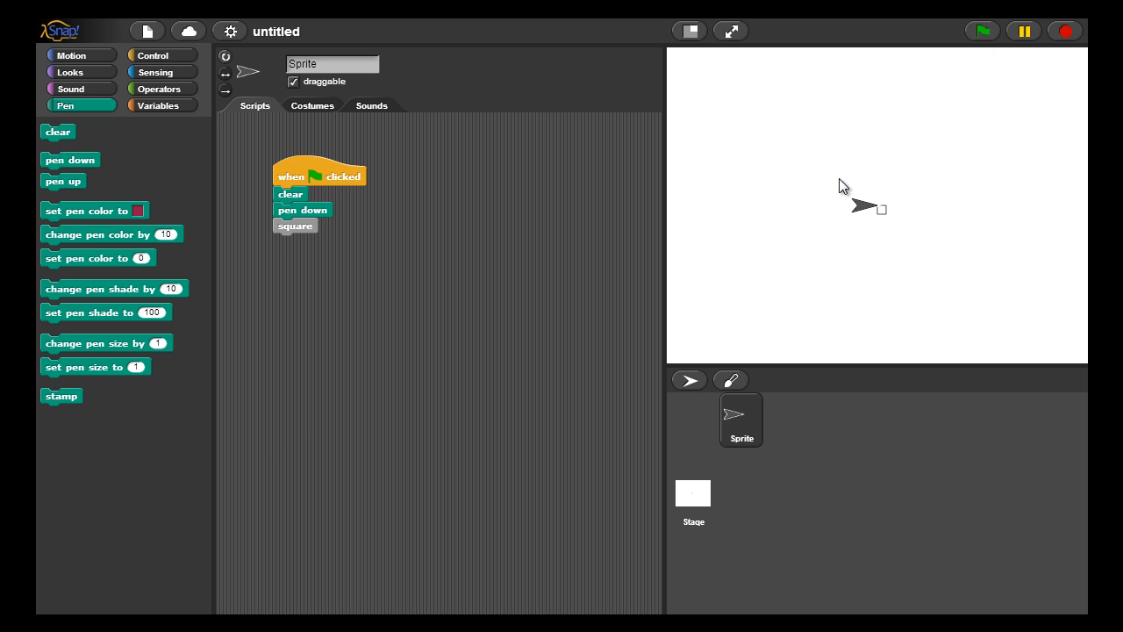
{"action": "mouse_move", "coordinate": [932, 302]}
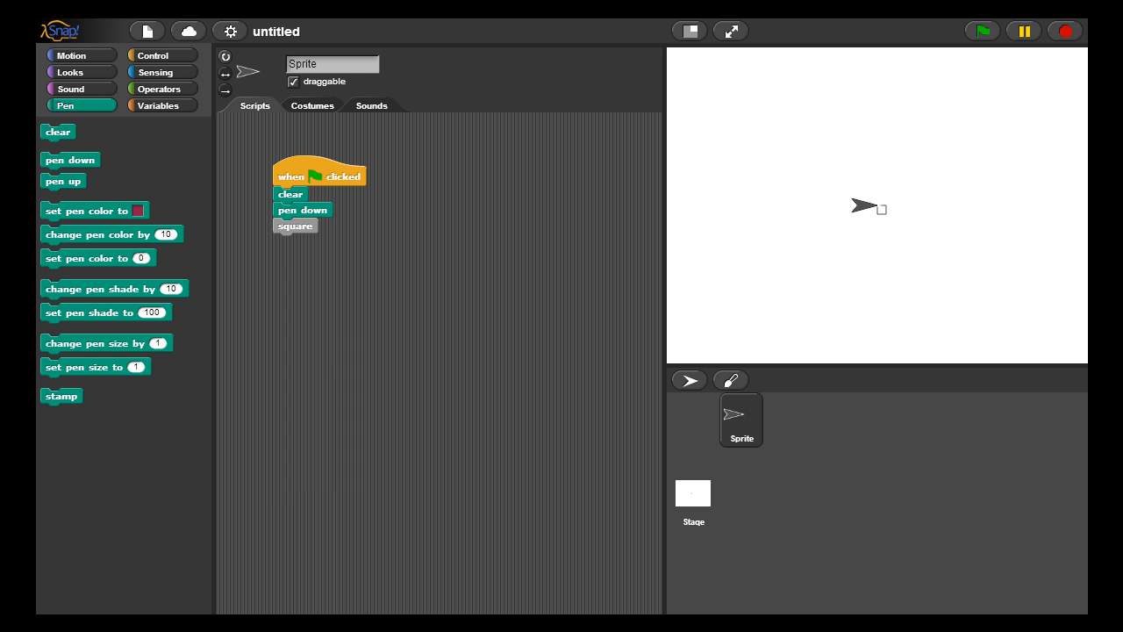
{"action": "mouse_move", "coordinate": [221, 168]}
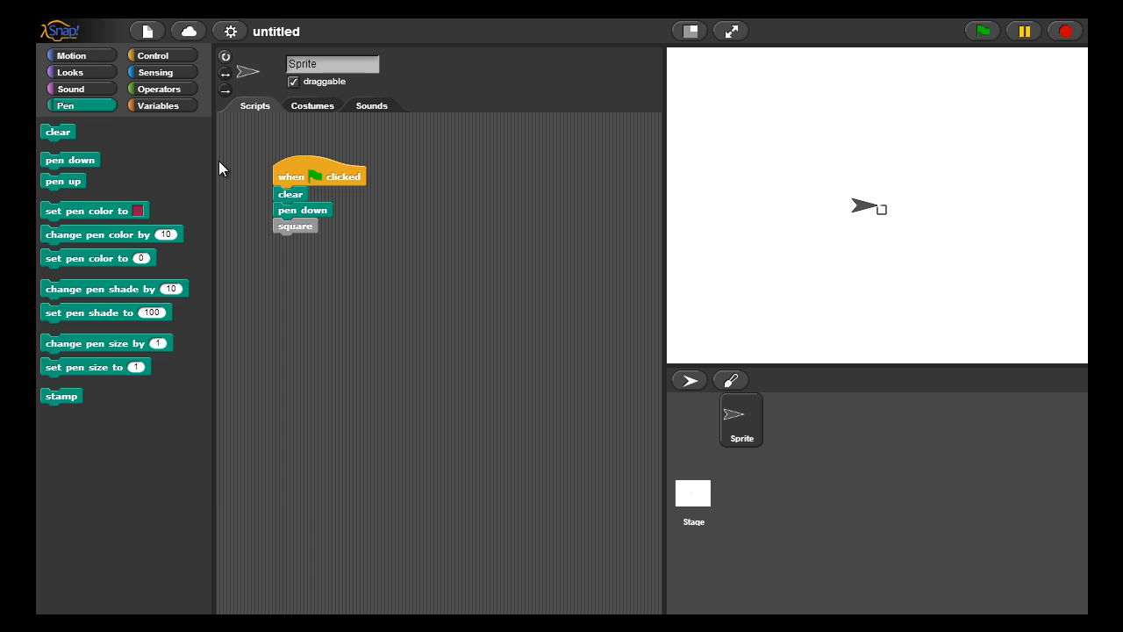
Reopen the square block's definition from its context menu.
{"action": "left_click", "coordinate": [158, 105]}
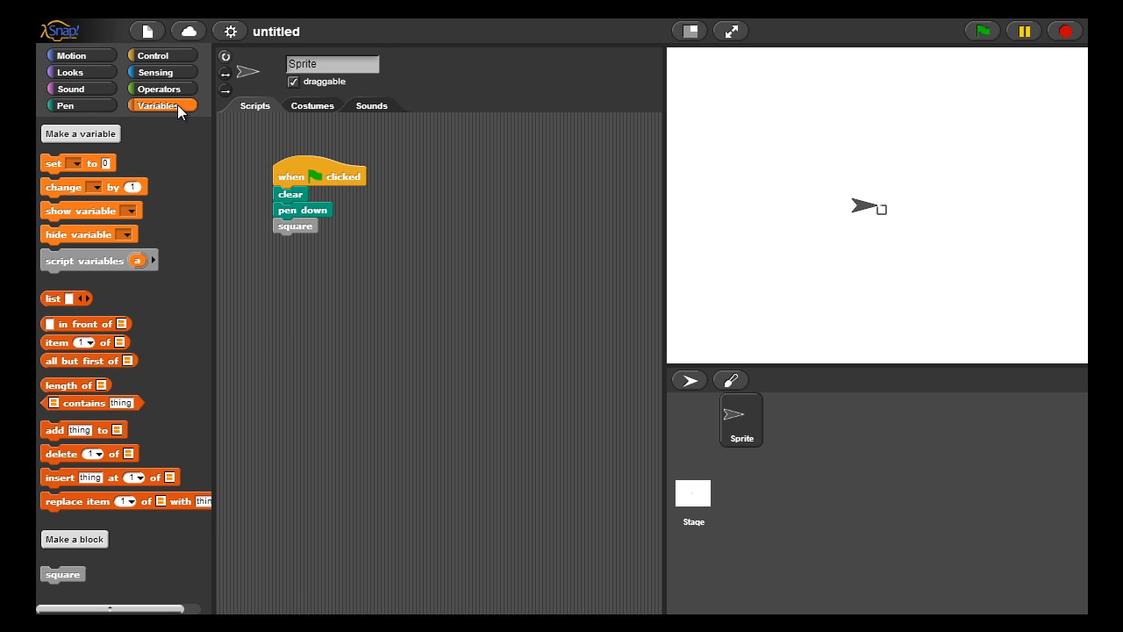
{"action": "right_click", "coordinate": [64, 573]}
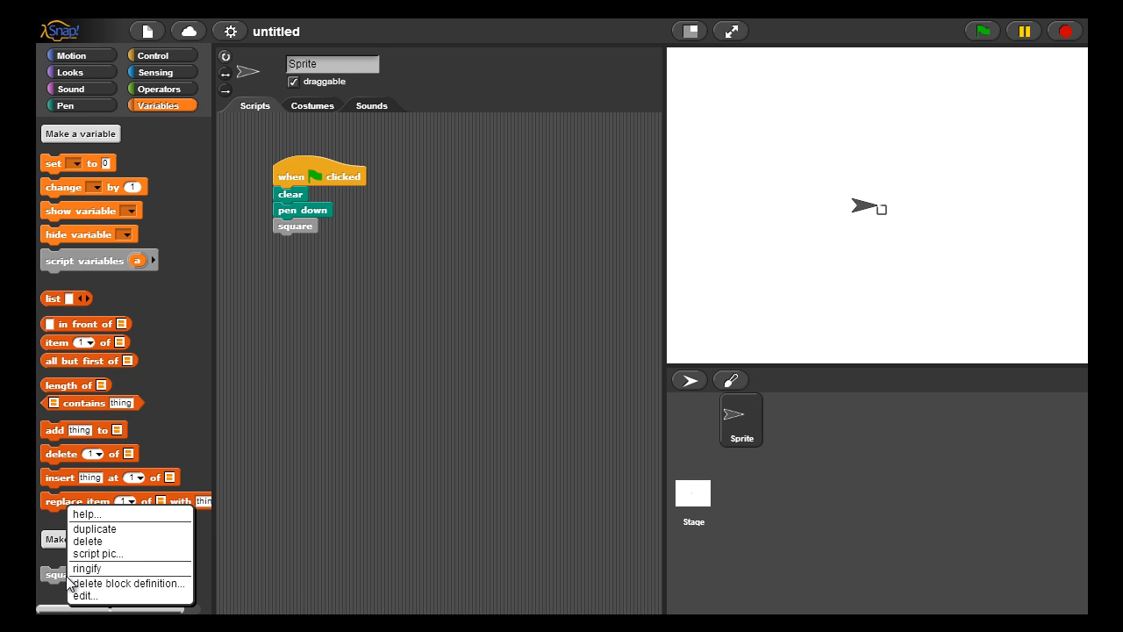
{"action": "left_click", "coordinate": [84, 596]}
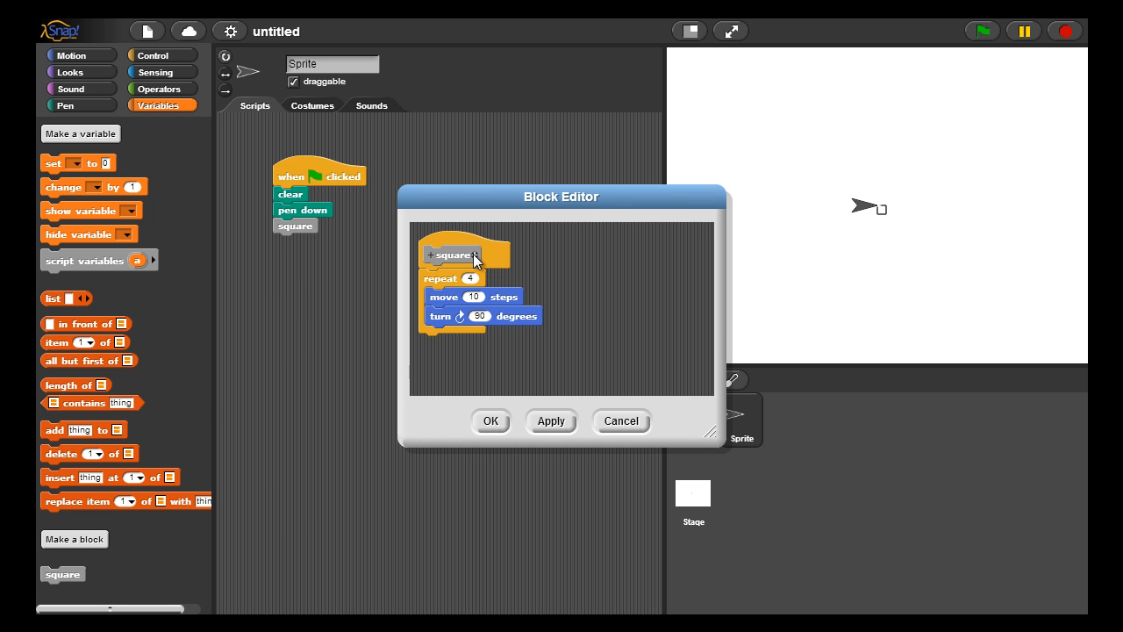
Add a number input named 'size' to the square block's header.
{"action": "left_click", "coordinate": [477, 255]}
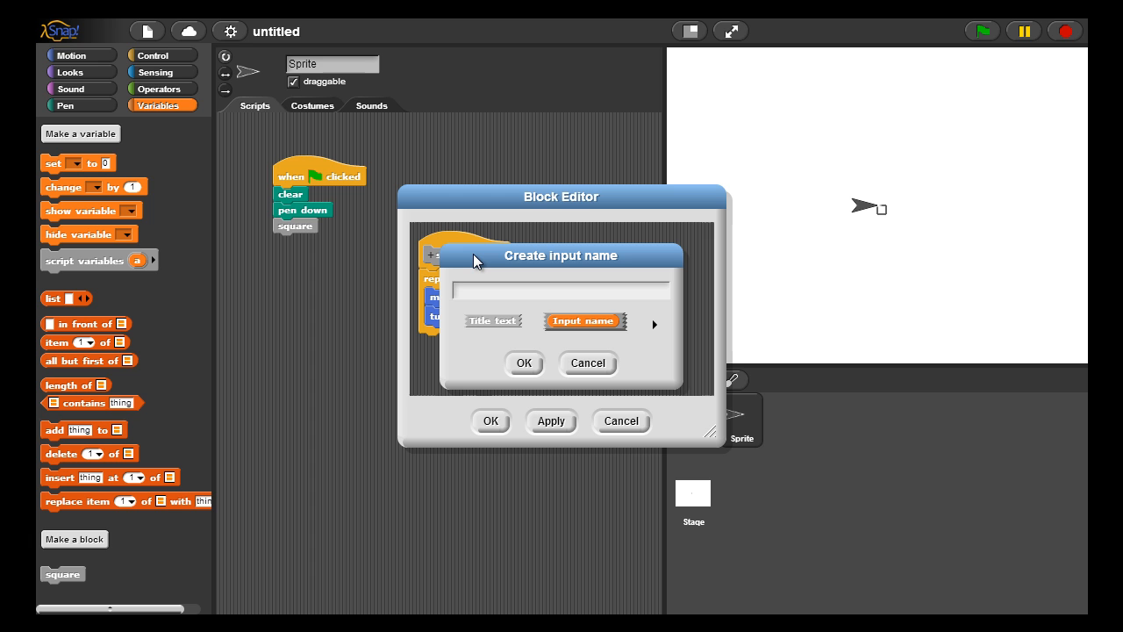
{"action": "type", "text": "size"}
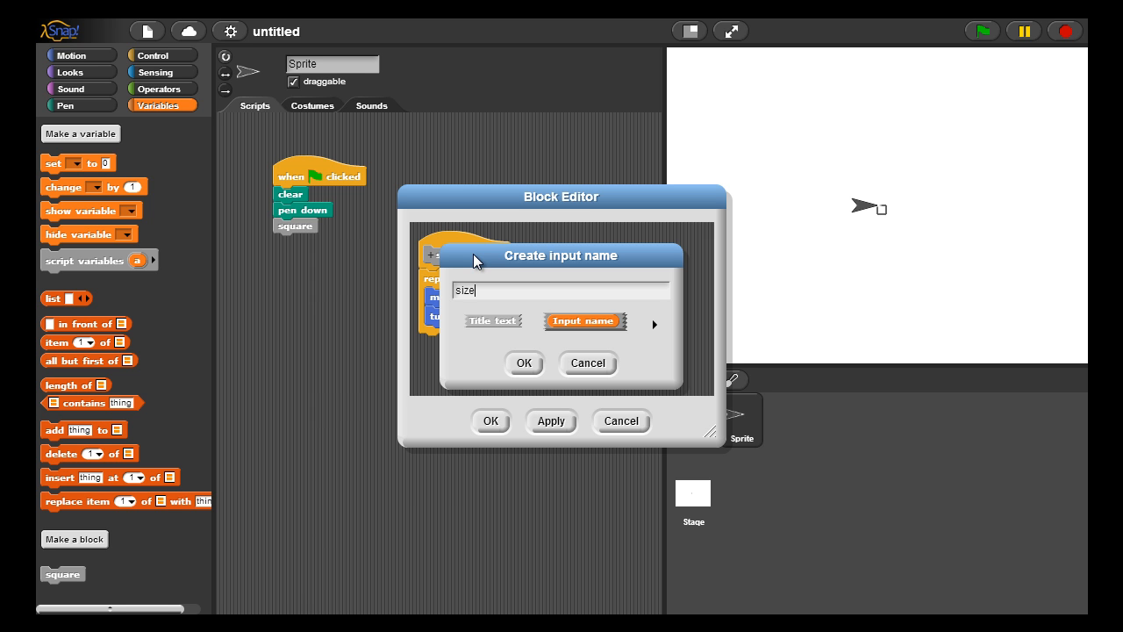
{"action": "mouse_move", "coordinate": [657, 331]}
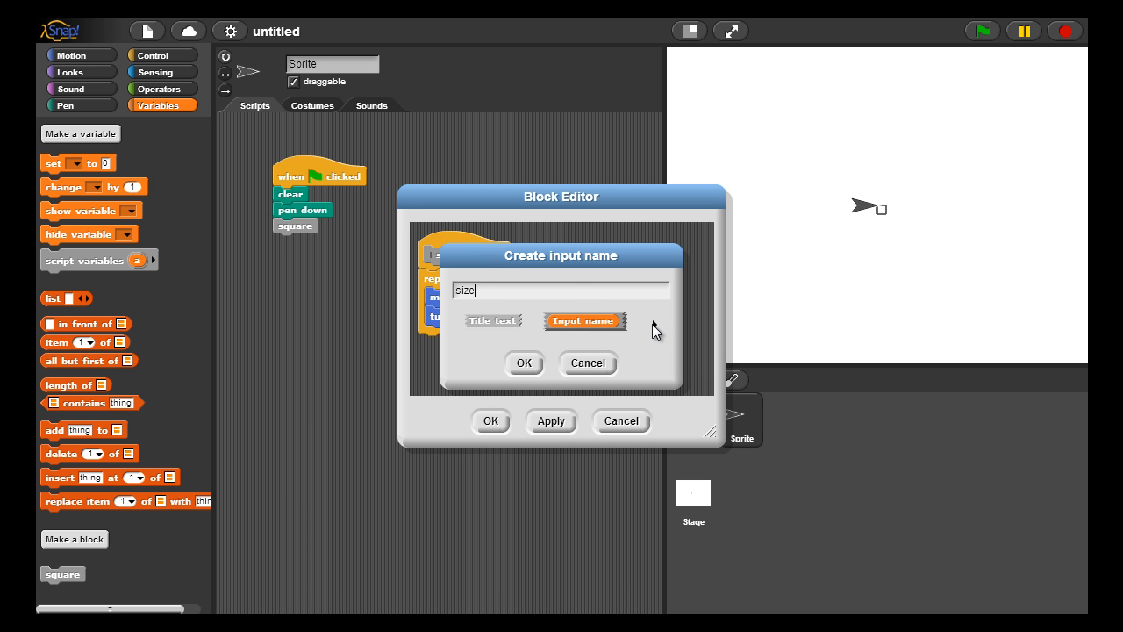
{"action": "left_click", "coordinate": [753, 325]}
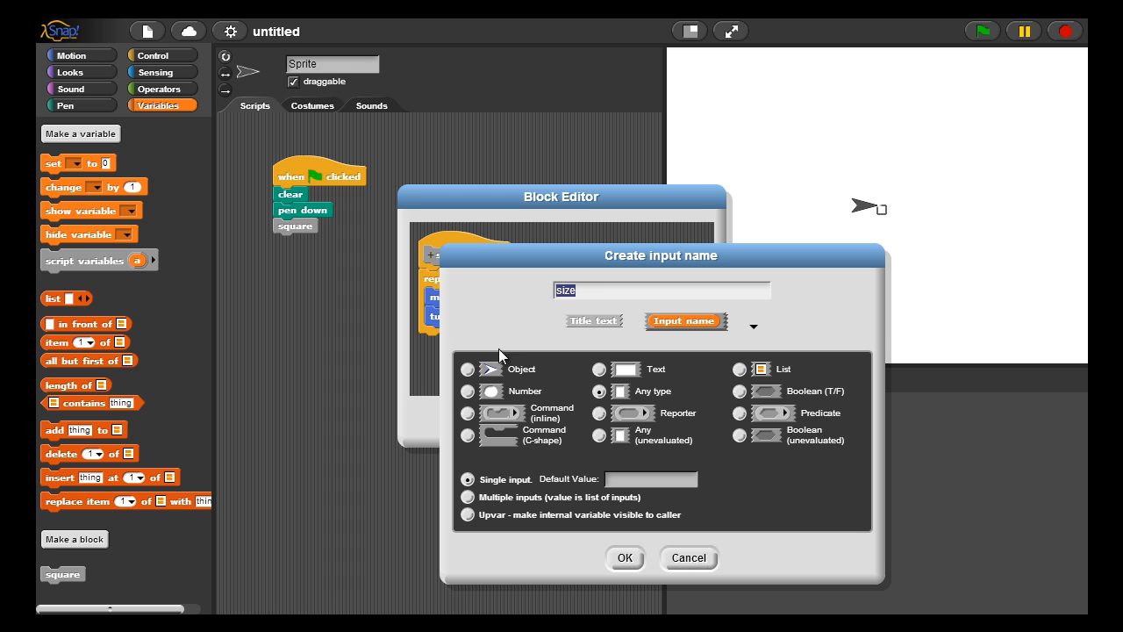
{"action": "left_click", "coordinate": [467, 389]}
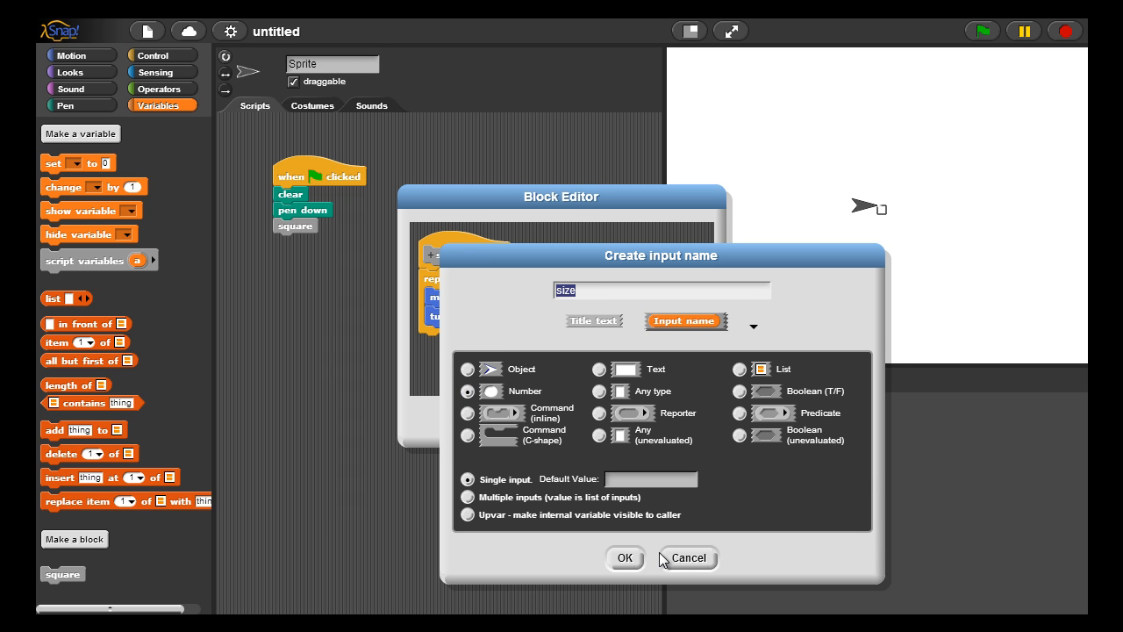
{"action": "left_click", "coordinate": [625, 558]}
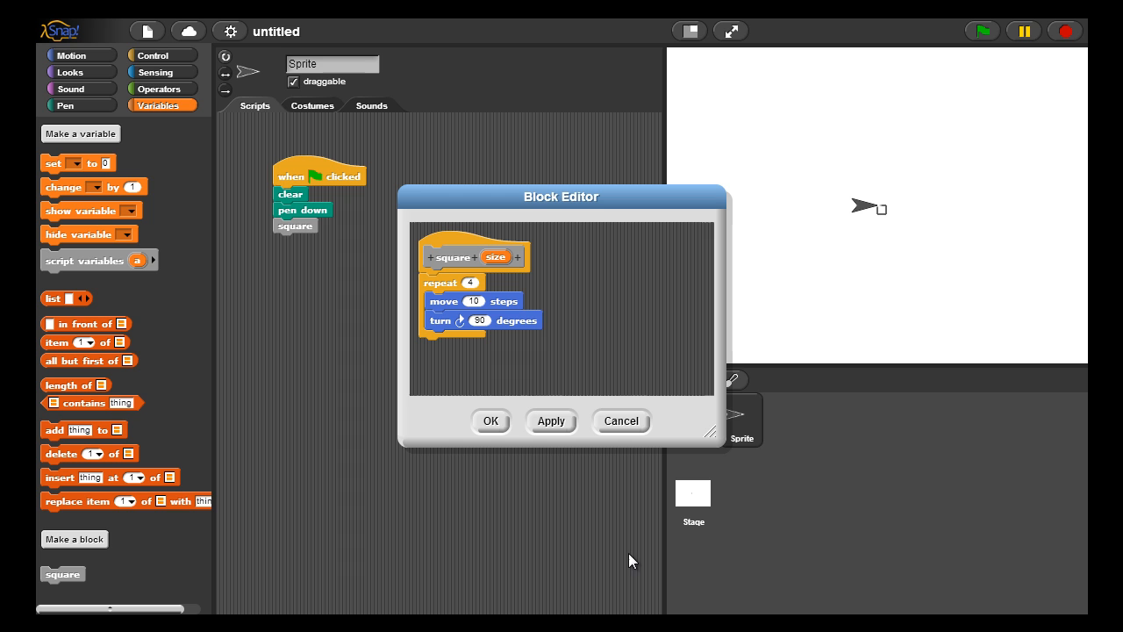
{"action": "mouse_move", "coordinate": [498, 256]}
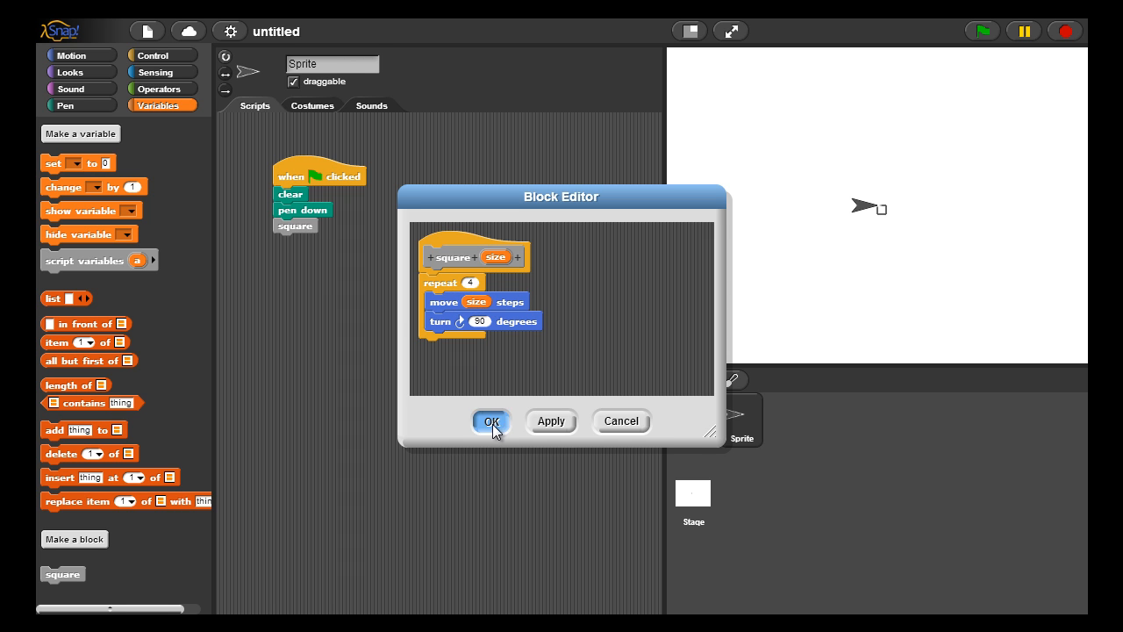
Have the script call square with size 30 then size 50 and run it to draw both.
{"action": "left_click", "coordinate": [491, 421]}
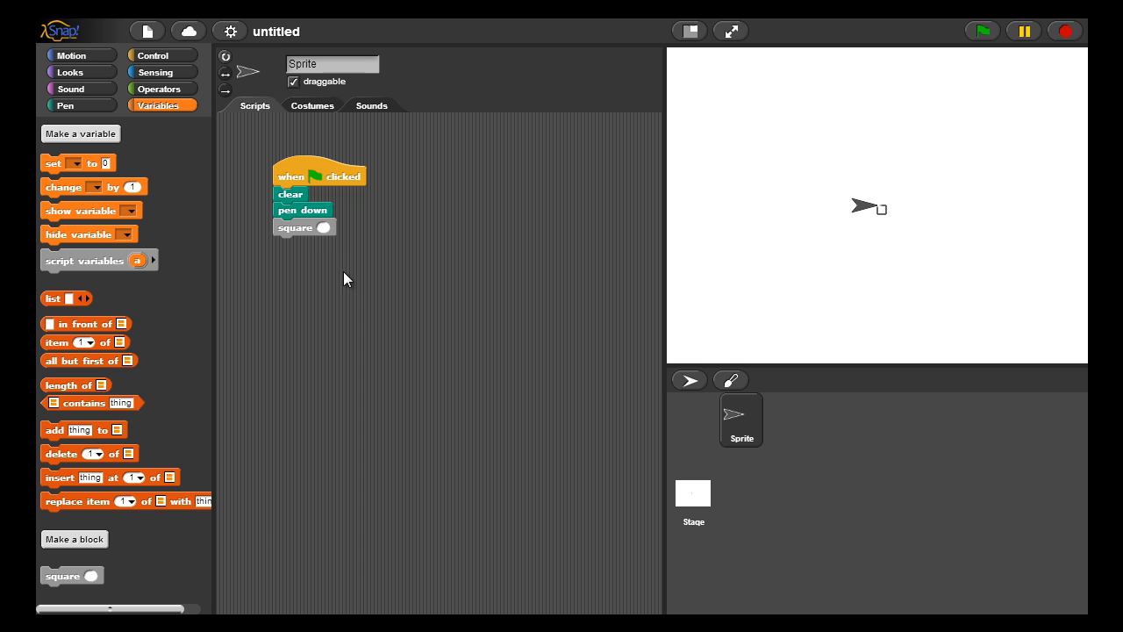
{"action": "mouse_move", "coordinate": [325, 237]}
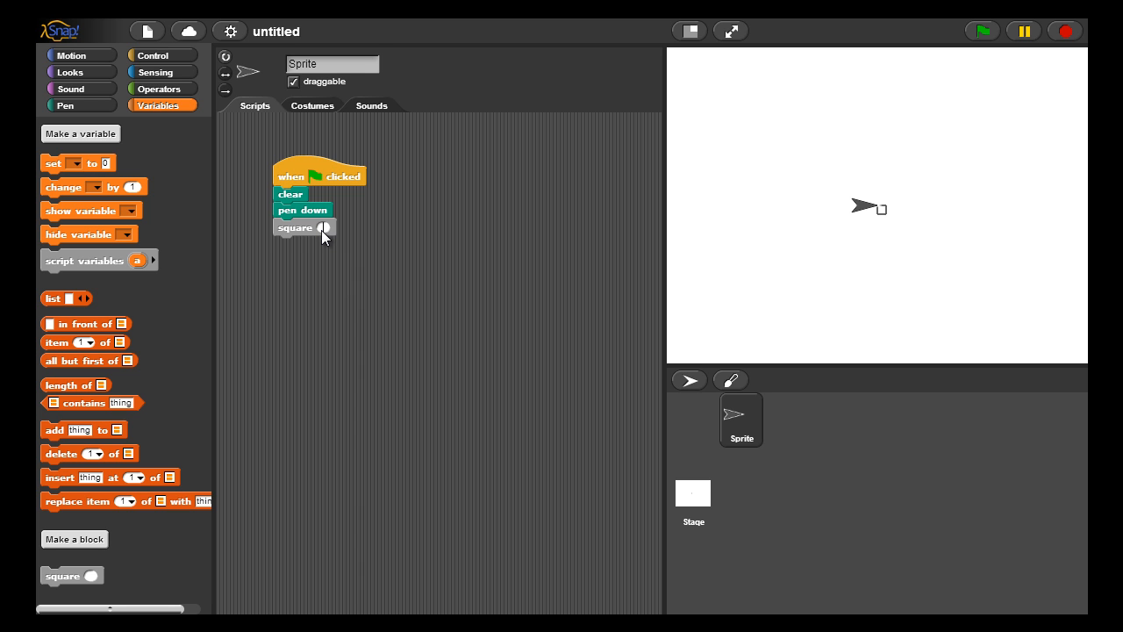
{"action": "type", "text": "30"}
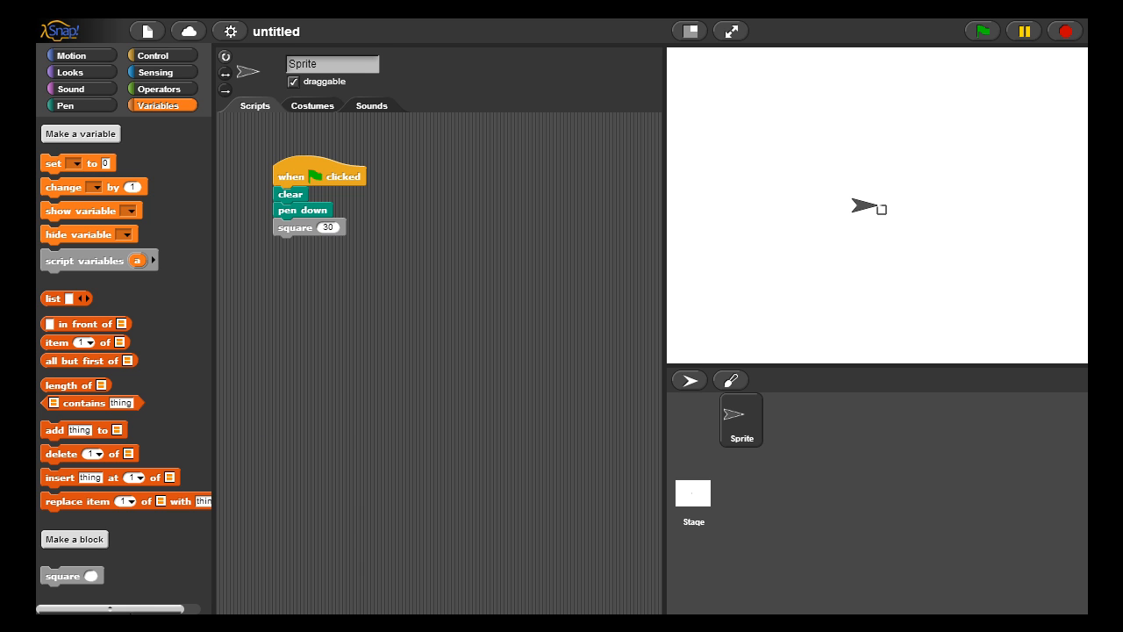
{"action": "left_click_drag", "start_coordinate": [72, 575], "coordinate": [262, 341]}
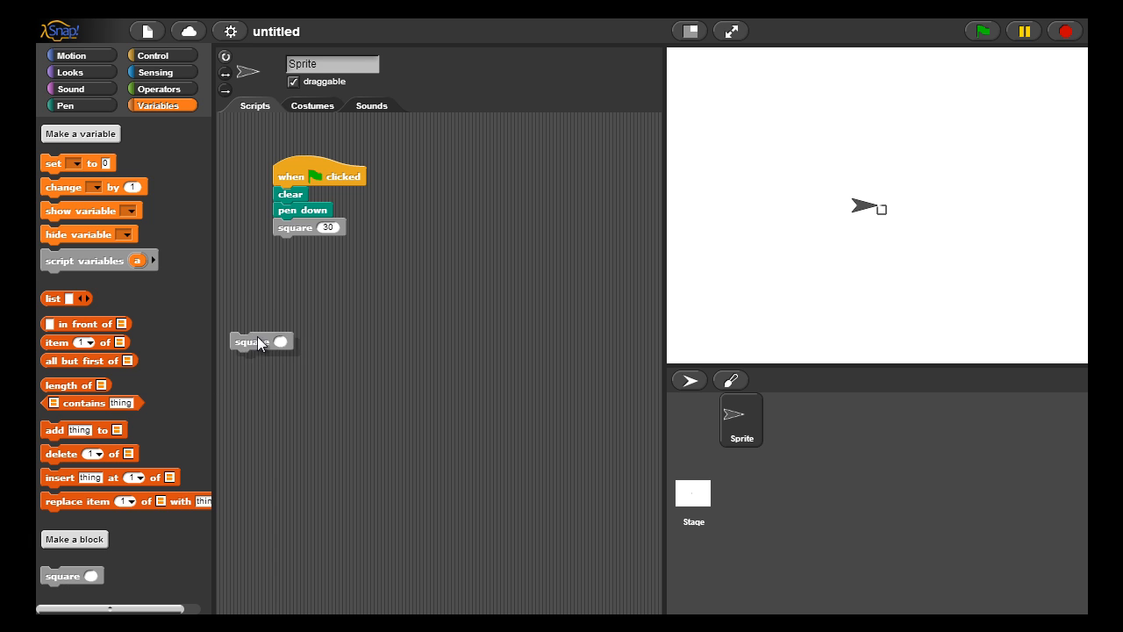
{"action": "left_click_drag", "start_coordinate": [261, 341], "coordinate": [302, 246]}
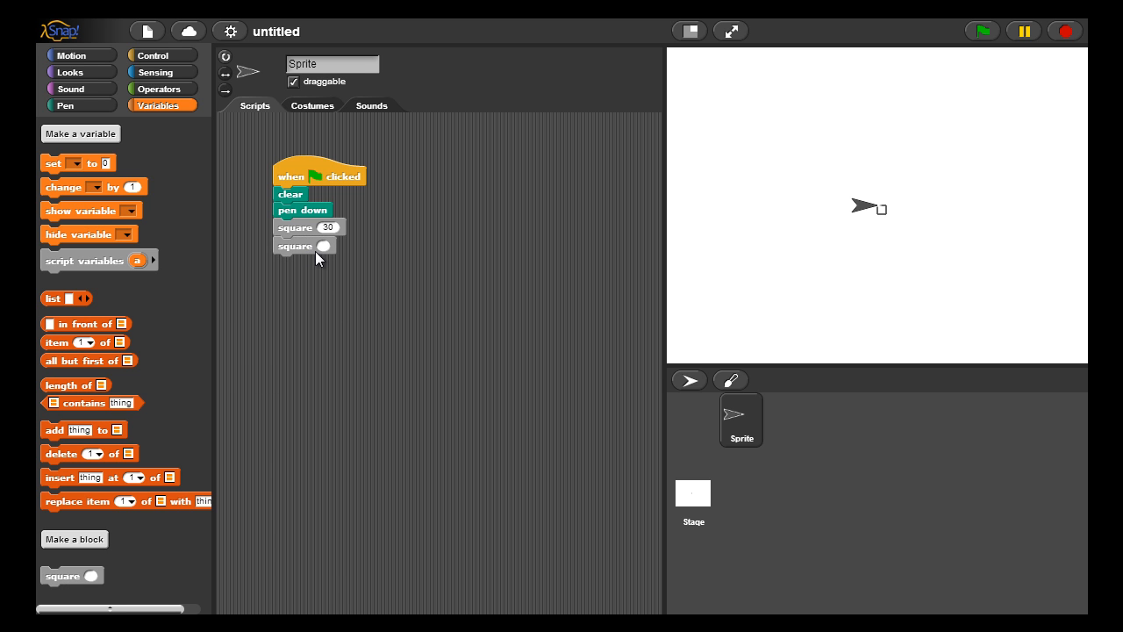
{"action": "mouse_move", "coordinate": [326, 253]}
{"action": "type", "text": "50"}
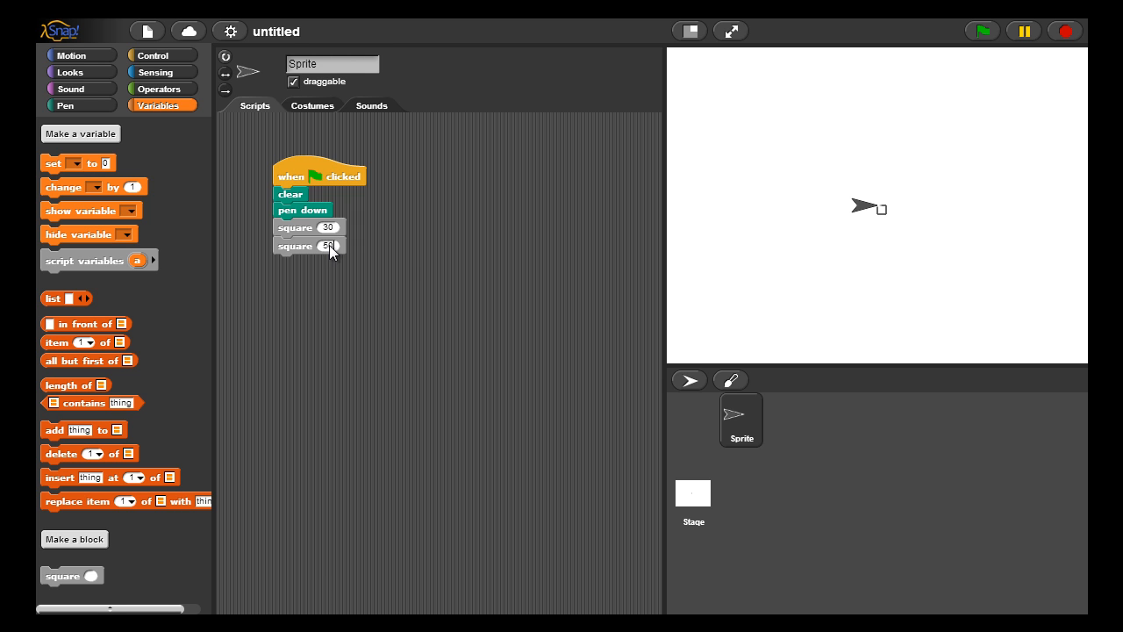
{"action": "mouse_move", "coordinate": [946, 42]}
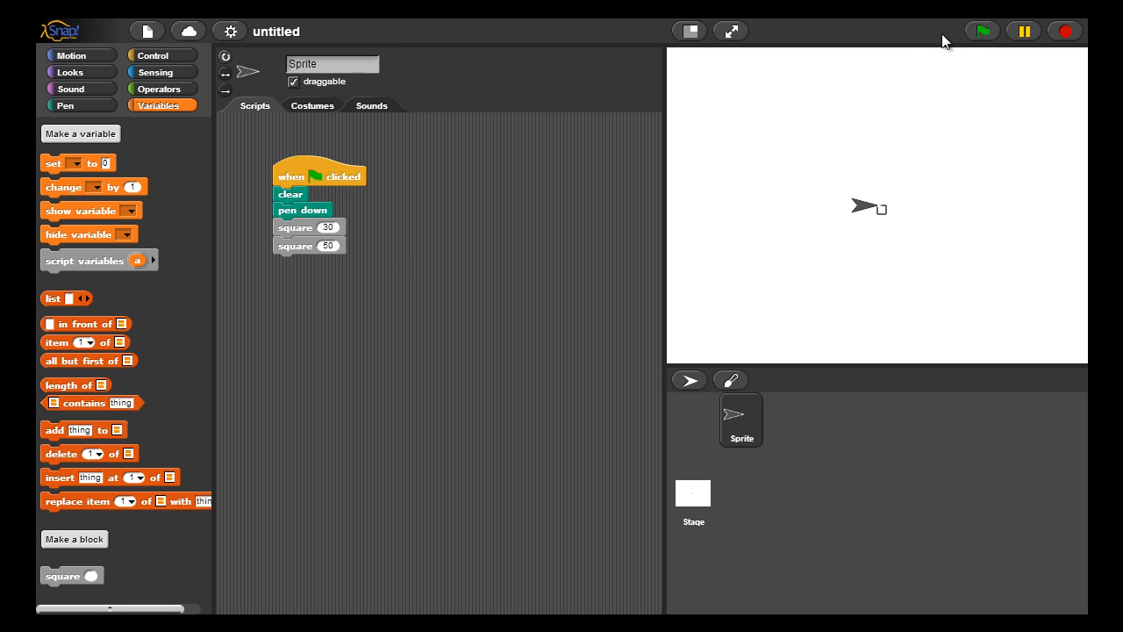
{"action": "left_click", "coordinate": [983, 32]}
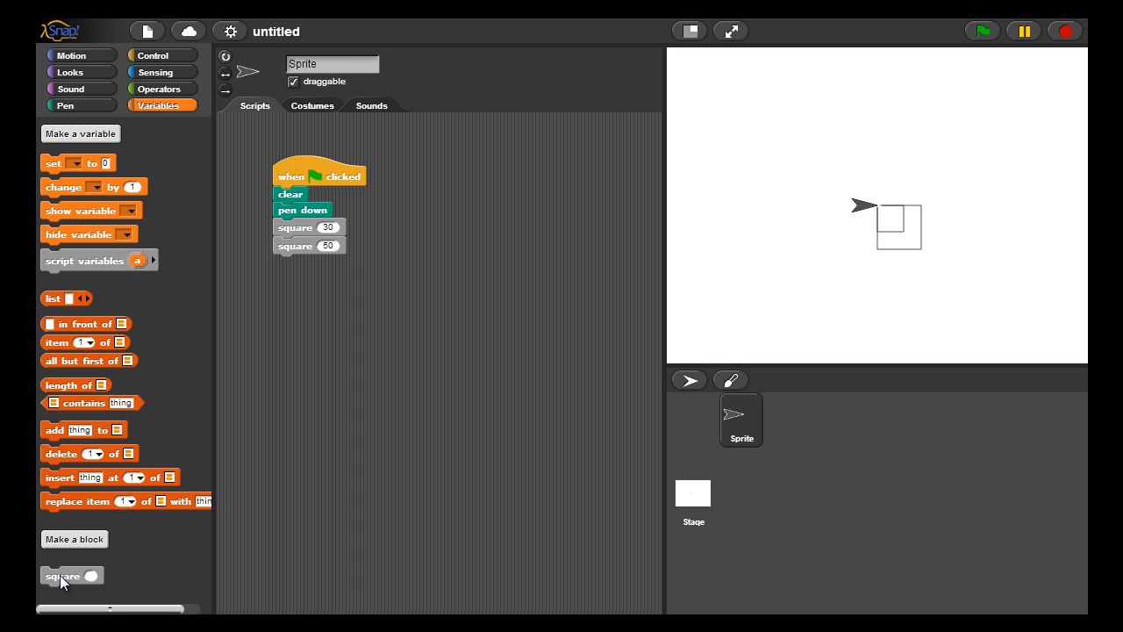
Change the square block's category to Motion so it appears in the Motion palette.
{"action": "right_click", "coordinate": [63, 575]}
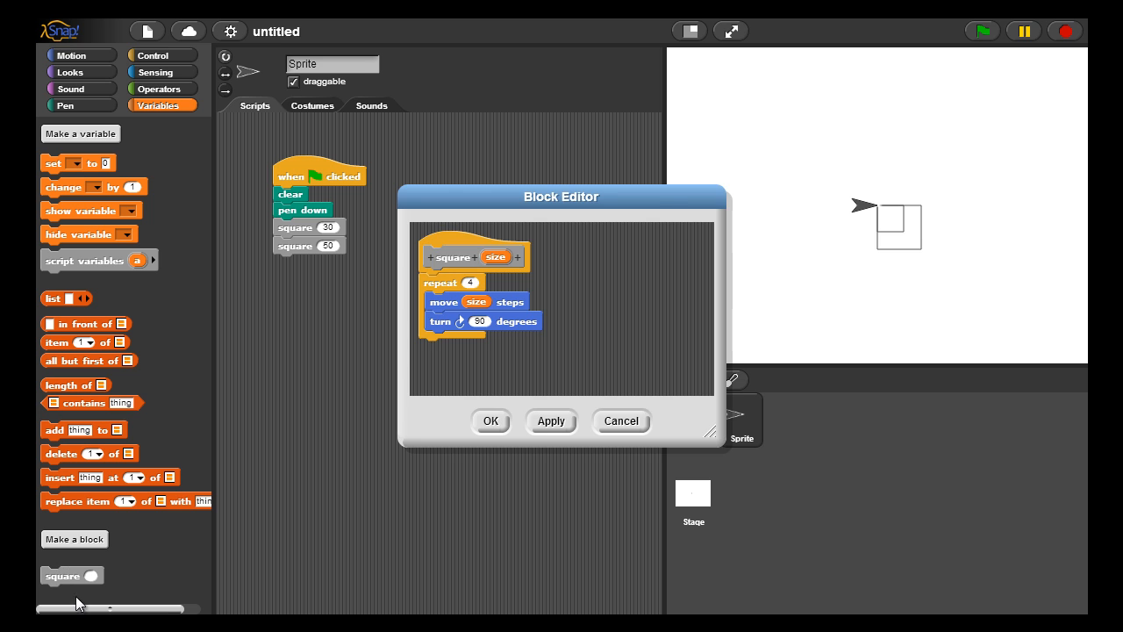
{"action": "mouse_move", "coordinate": [449, 242]}
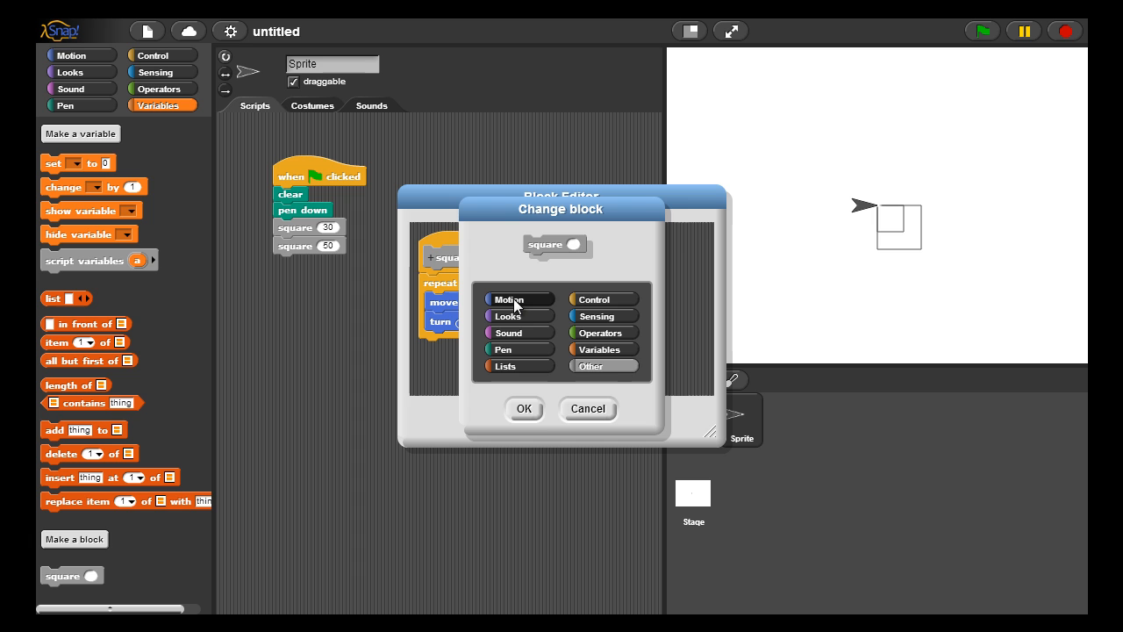
{"action": "left_click", "coordinate": [523, 407]}
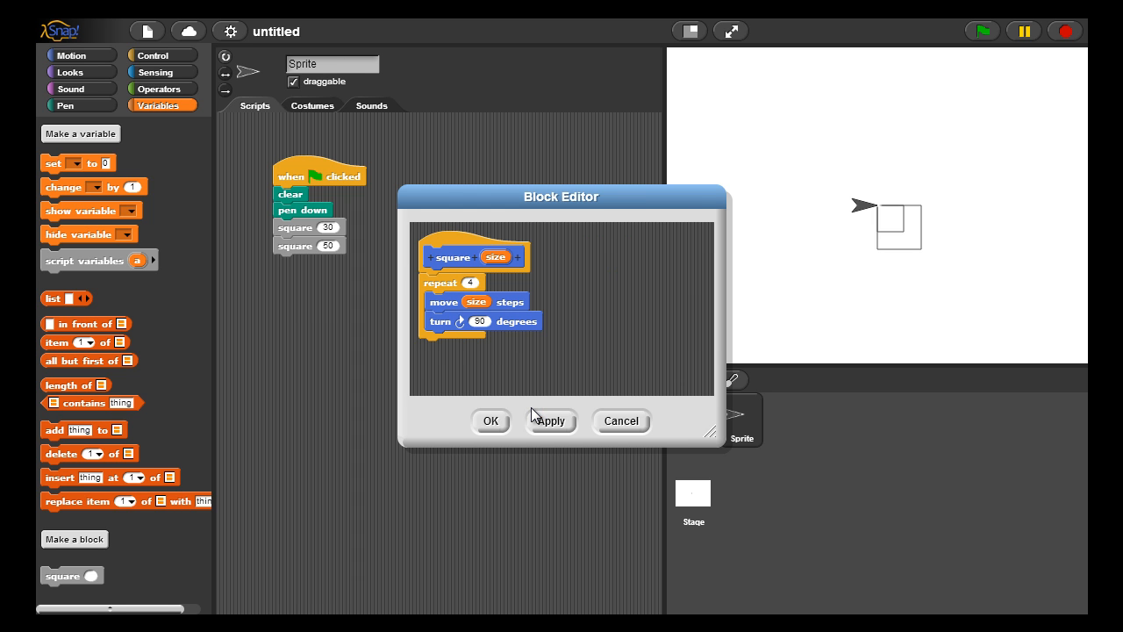
{"action": "left_click", "coordinate": [491, 421]}
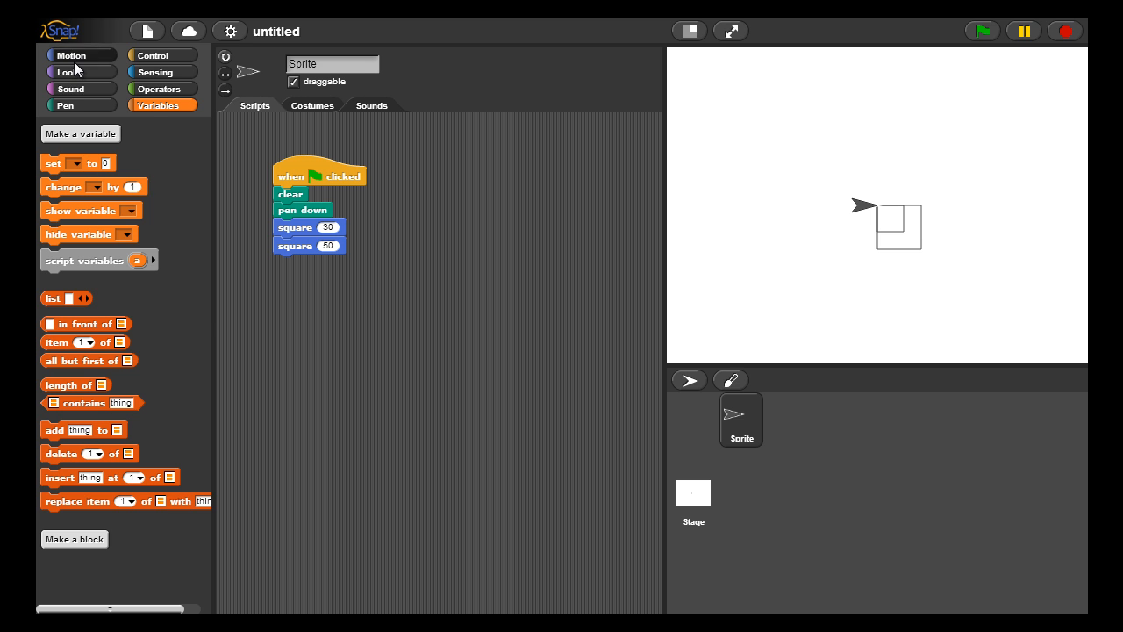
{"action": "left_click", "coordinate": [70, 54]}
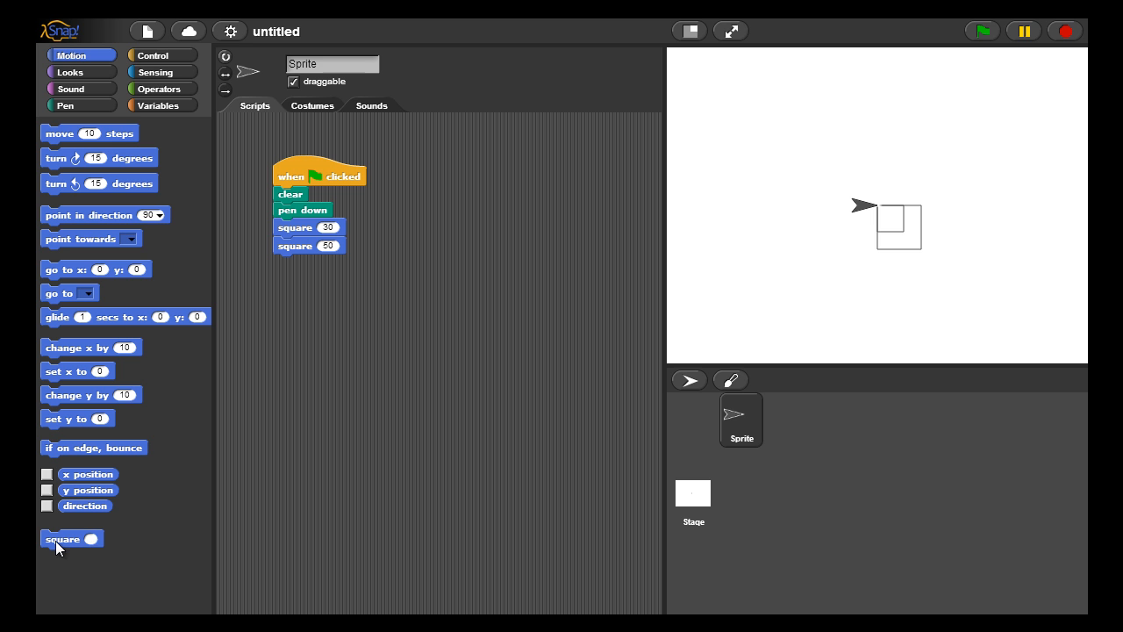
Add a number input named 'sides' to the square block definition.
{"action": "double_click", "coordinate": [67, 537]}
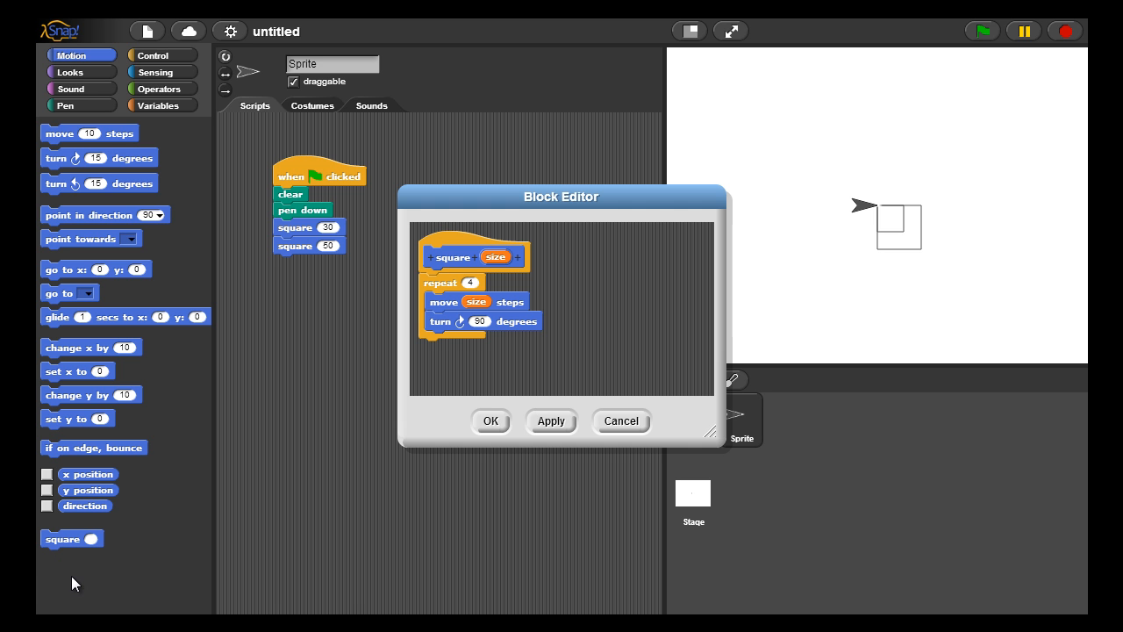
{"action": "mouse_move", "coordinate": [517, 263]}
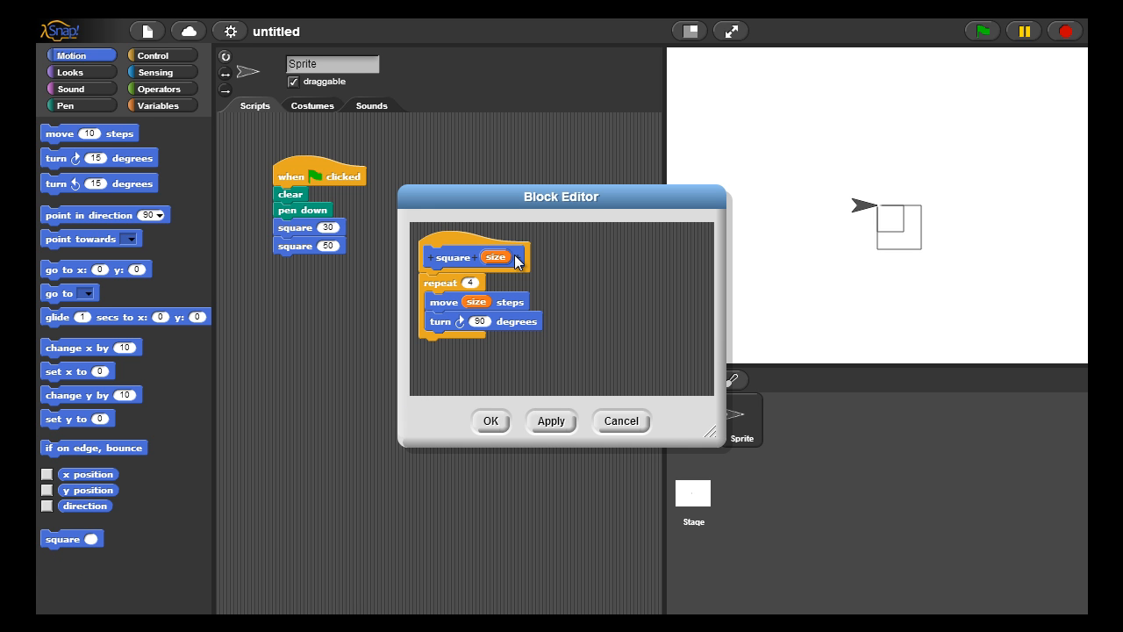
{"action": "left_click", "coordinate": [521, 256]}
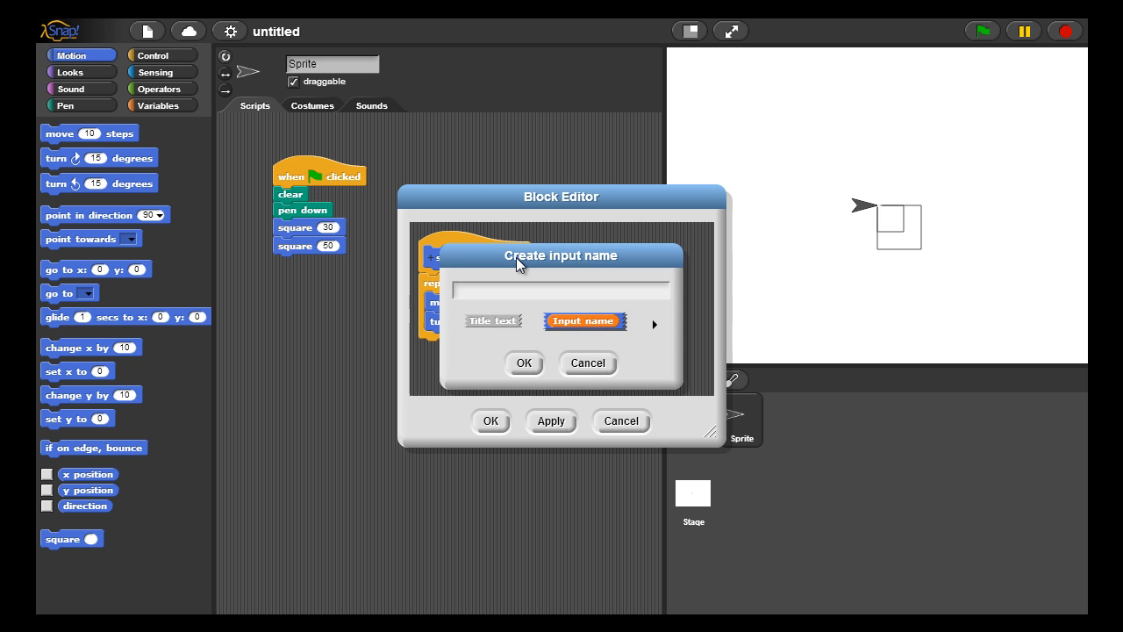
{"action": "type", "text": "sides"}
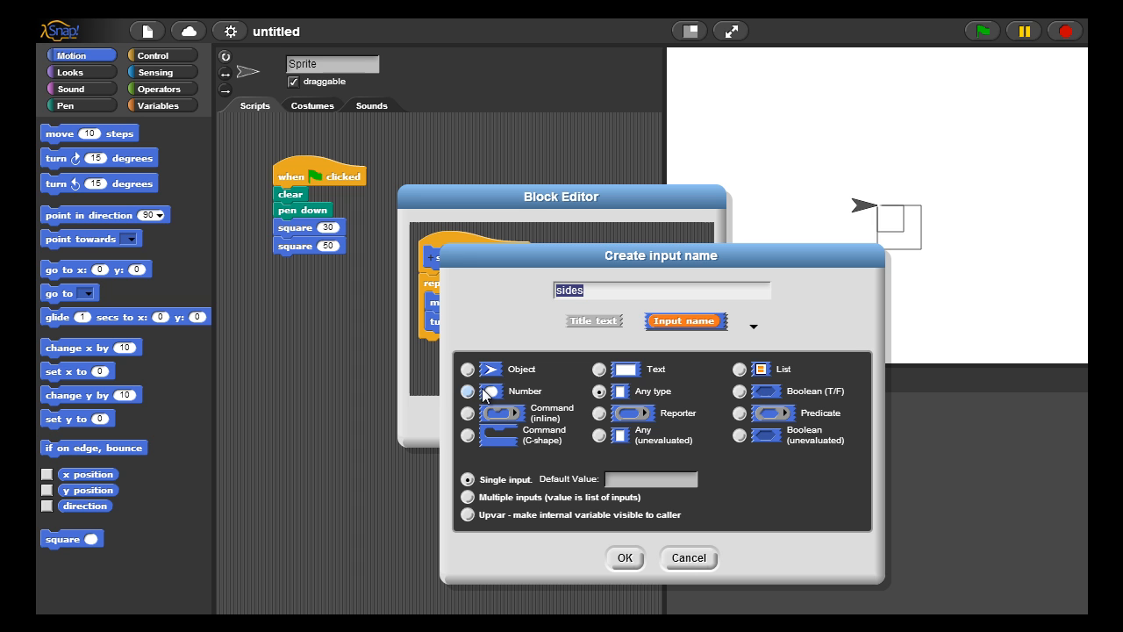
{"action": "left_click", "coordinate": [466, 391]}
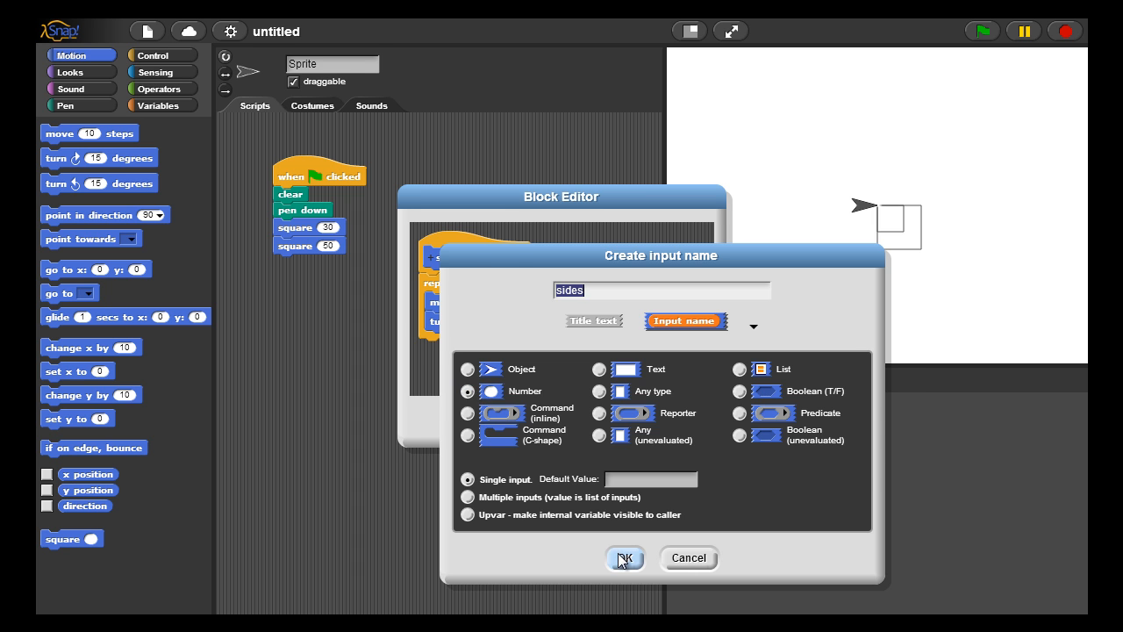
{"action": "left_click", "coordinate": [625, 558]}
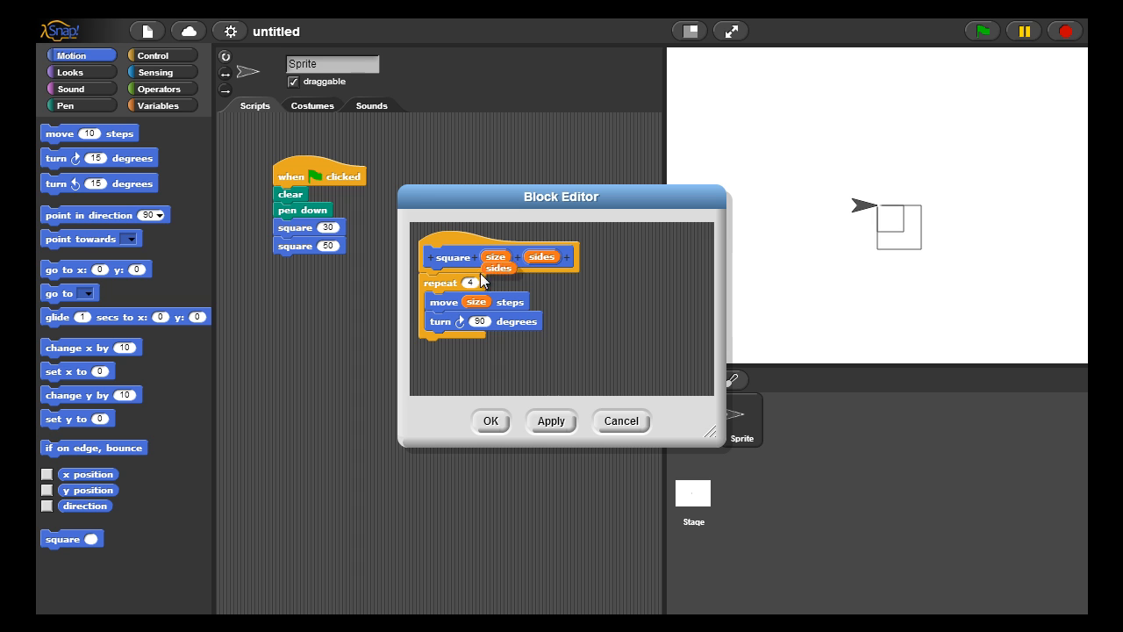
Use sides as the repeat count and set the turn to 360 / sides degrees.
{"action": "left_click_drag", "start_coordinate": [498, 267], "coordinate": [477, 283]}
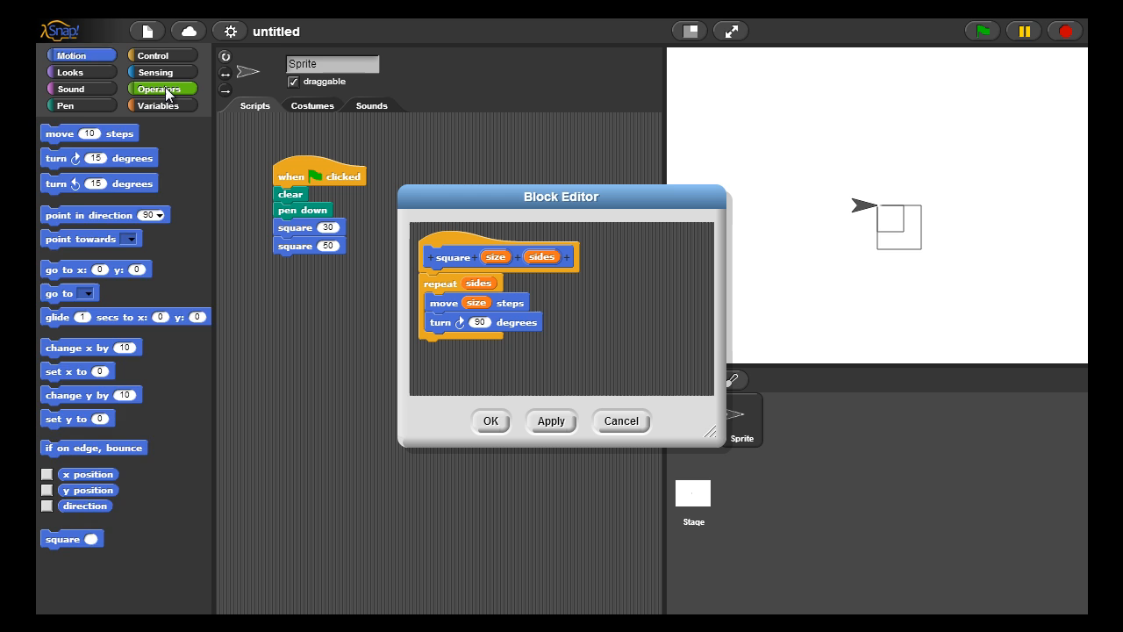
{"action": "left_click", "coordinate": [161, 87]}
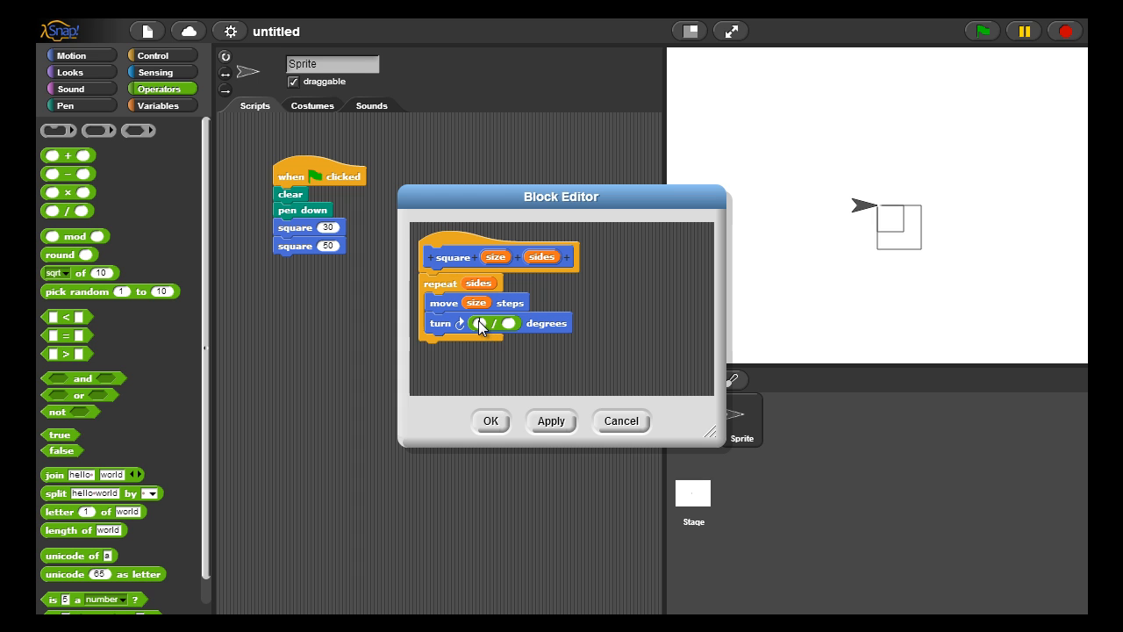
{"action": "type", "text": "360"}
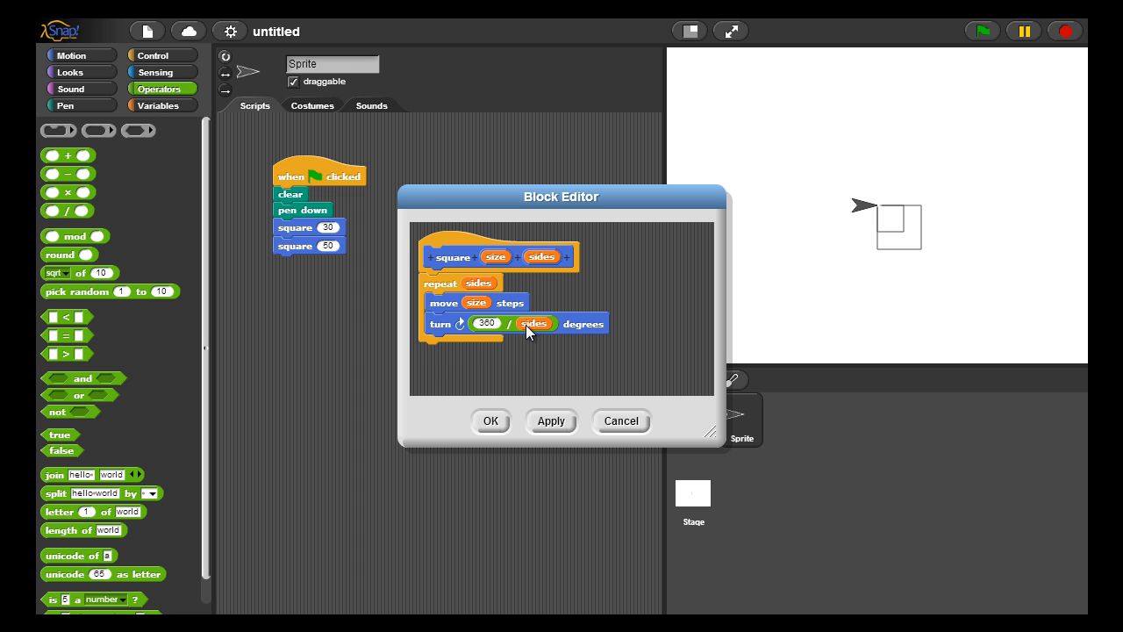
{"action": "mouse_move", "coordinate": [527, 340]}
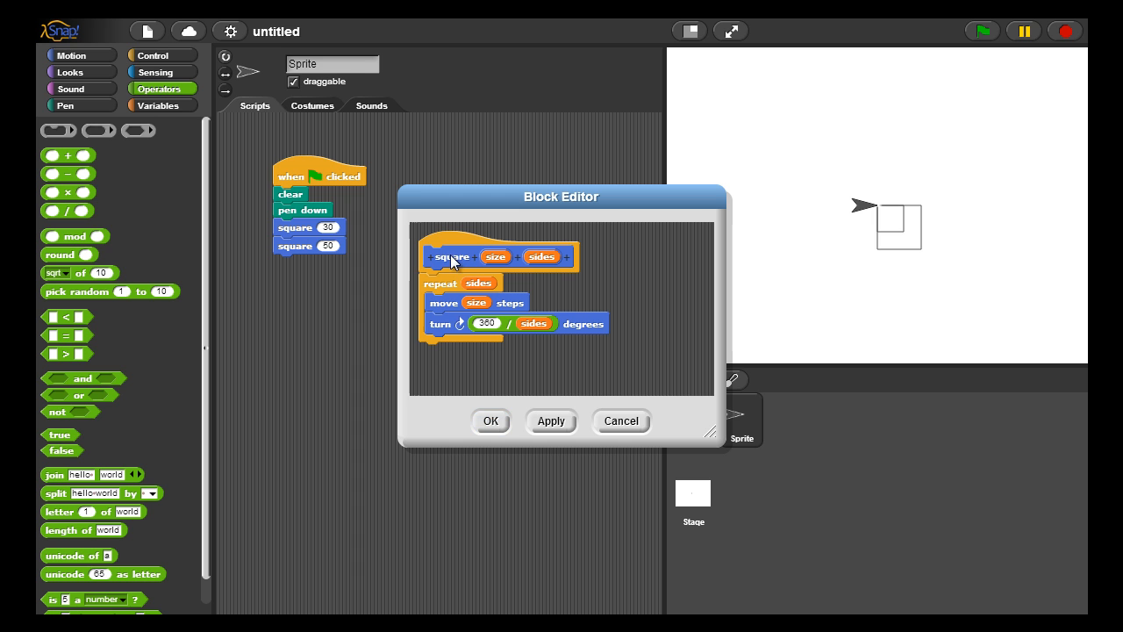
Rename the block title to 'drawShape' and save the definition.
{"action": "left_click", "coordinate": [453, 256]}
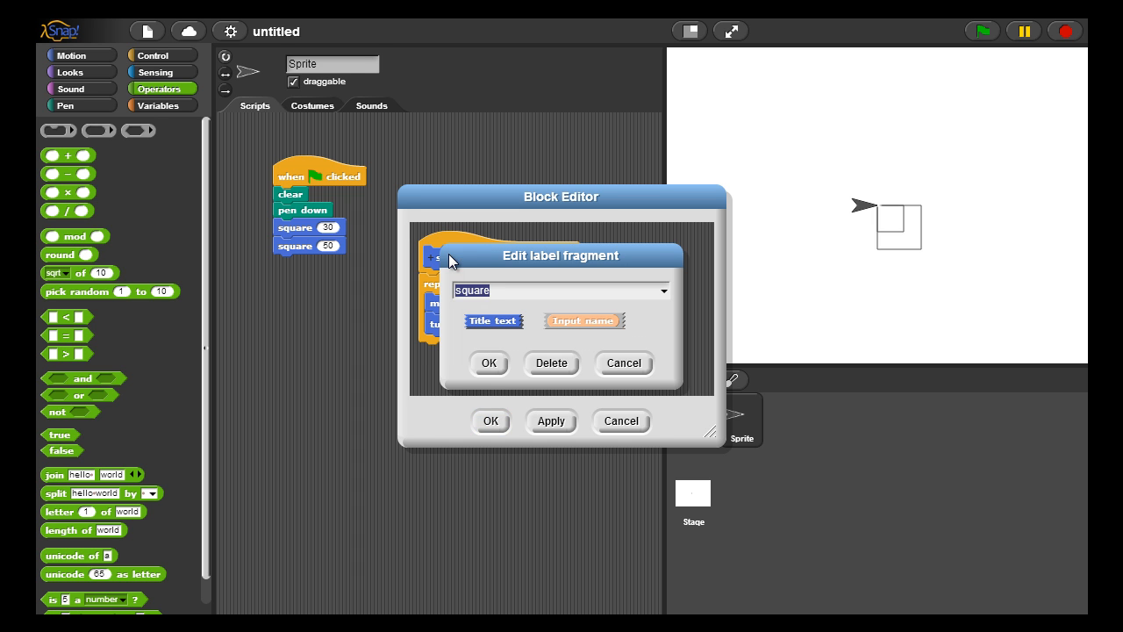
{"action": "type", "text": "draw"}
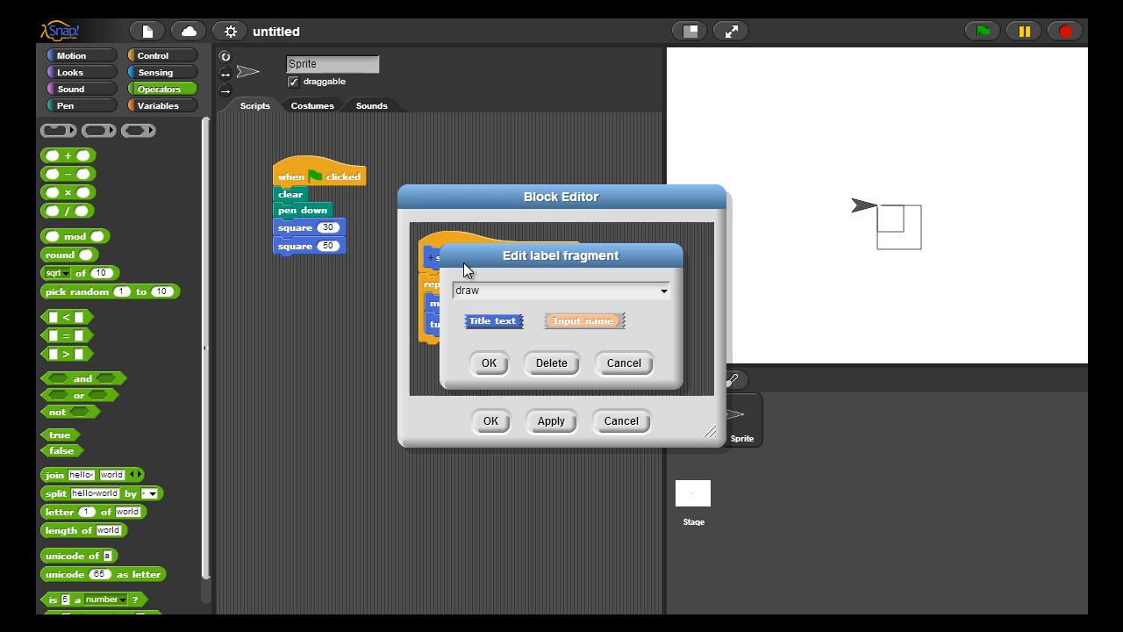
{"action": "type", "text": "Shap"}
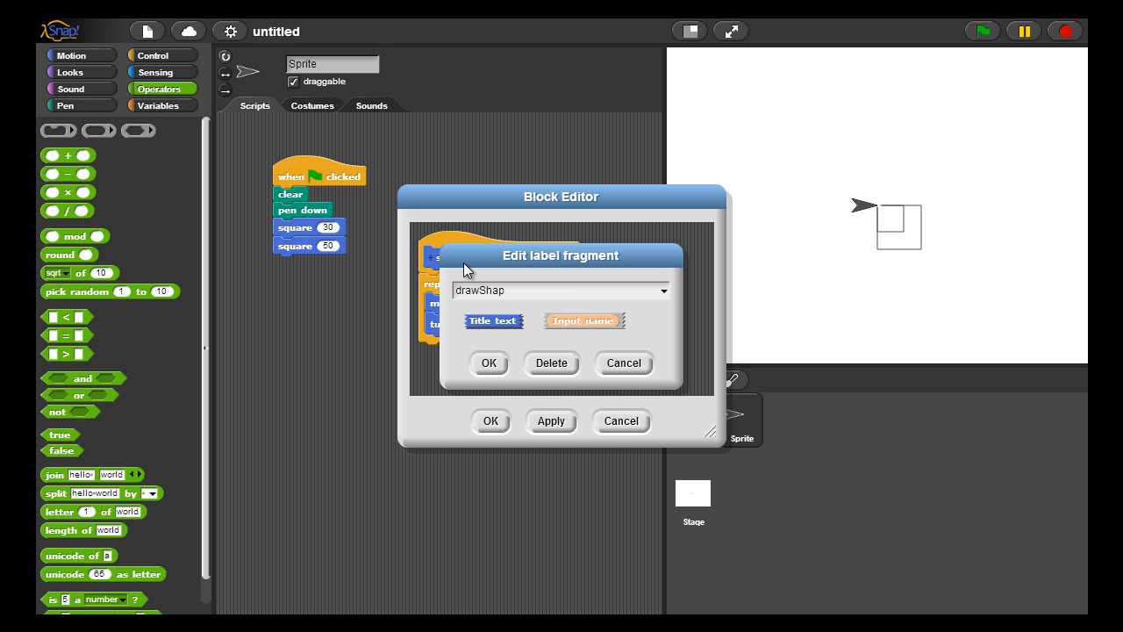
{"action": "left_click", "coordinate": [488, 362]}
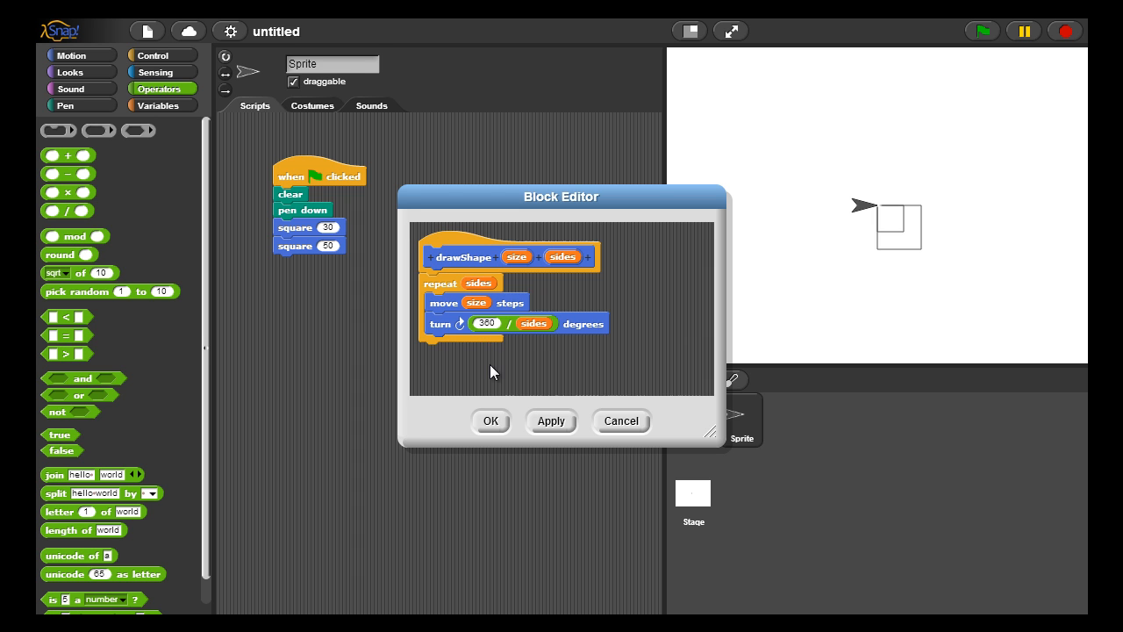
{"action": "left_click", "coordinate": [492, 421]}
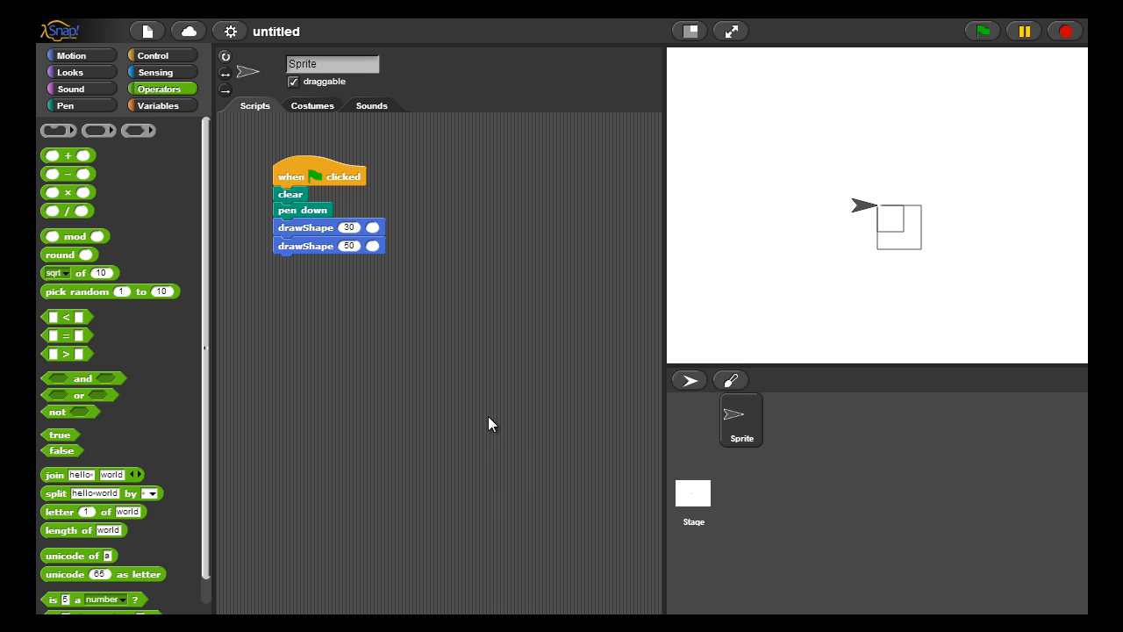
{"action": "mouse_move", "coordinate": [355, 246]}
{"action": "type", "text": "3"}
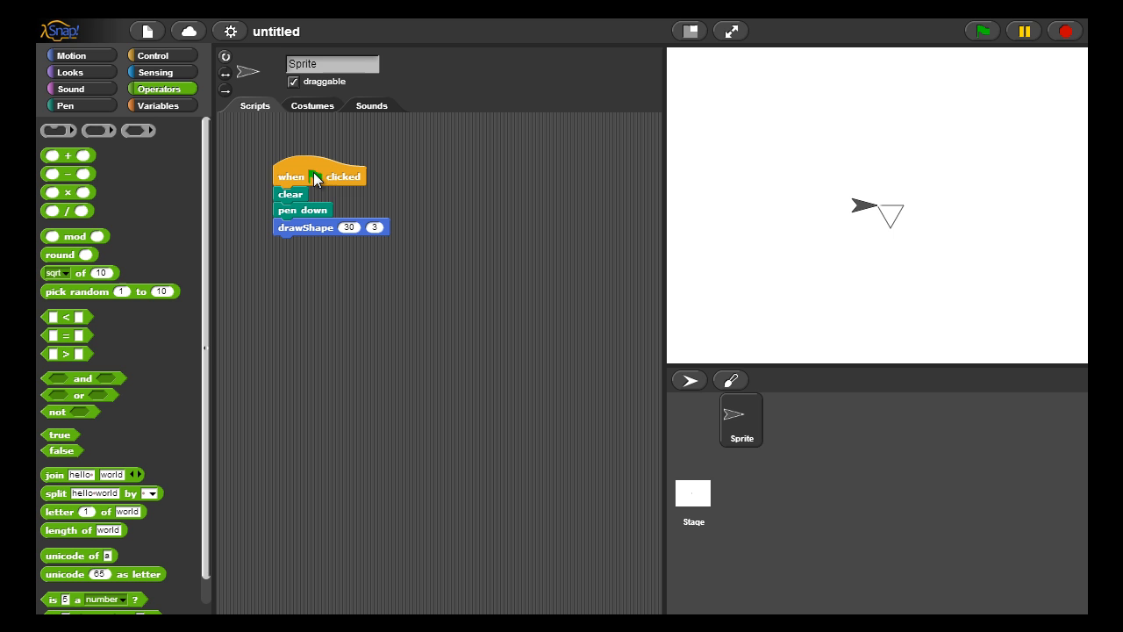
{"action": "mouse_move", "coordinate": [383, 235]}
{"action": "type", "text": "4"}
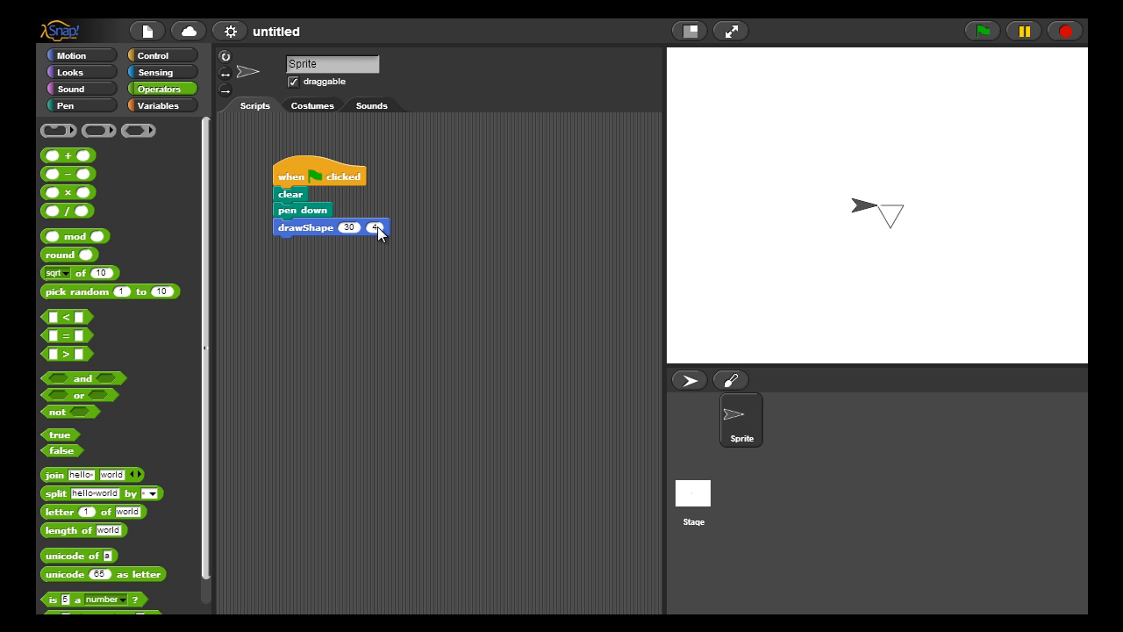
{"action": "mouse_move", "coordinate": [700, 97]}
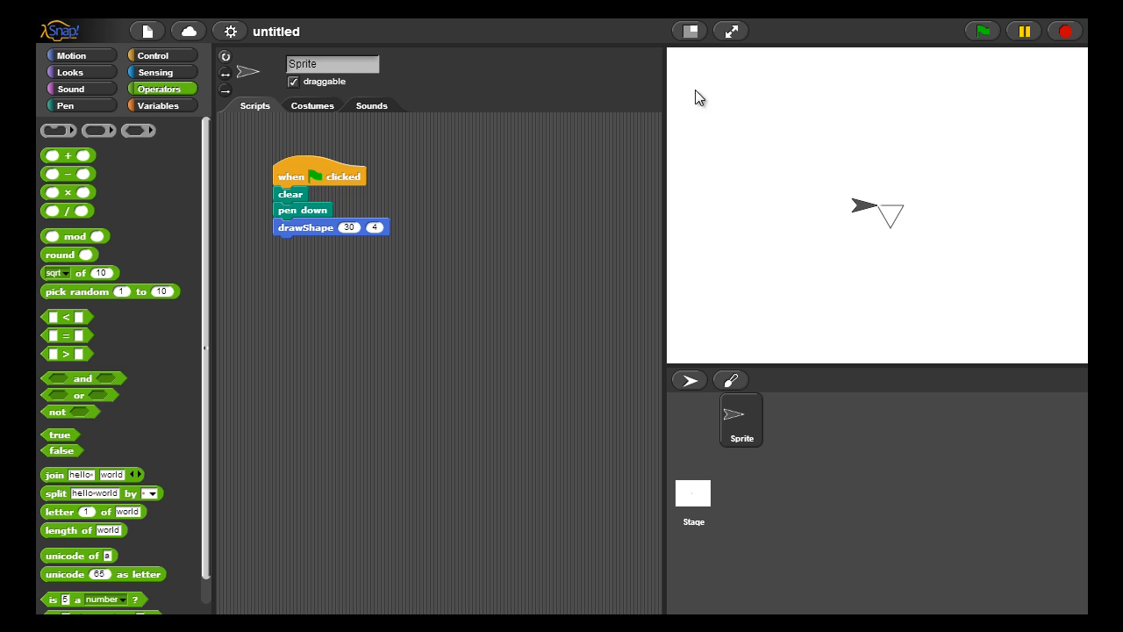
Run drawShape to draw a square, then with 8 sides to draw an octagon.
{"action": "left_click", "coordinate": [983, 32]}
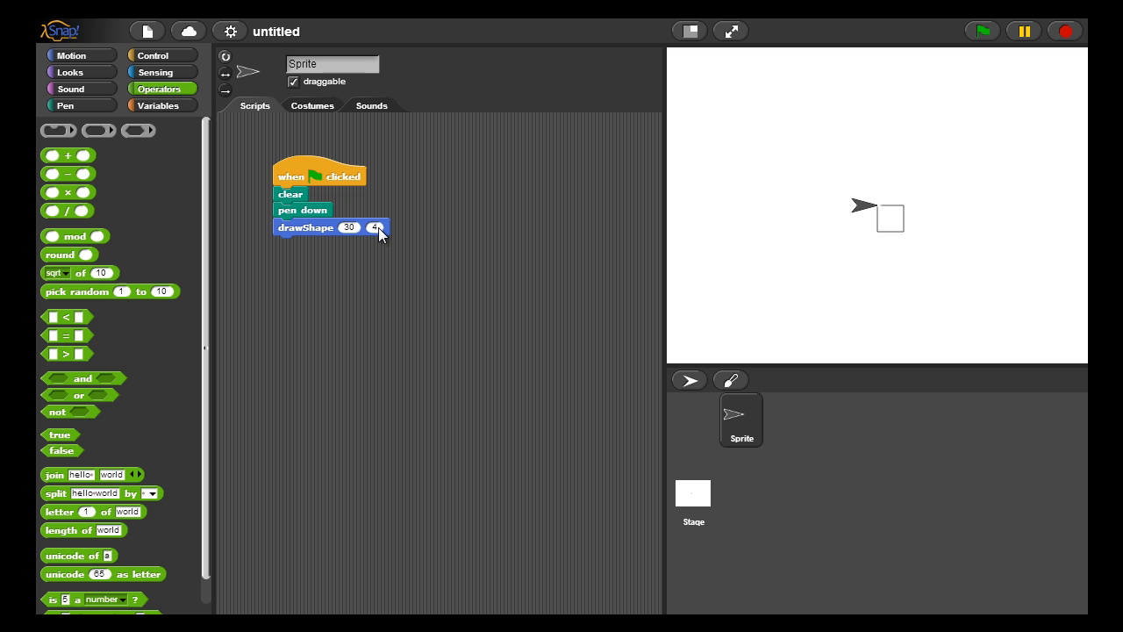
{"action": "type", "text": "8"}
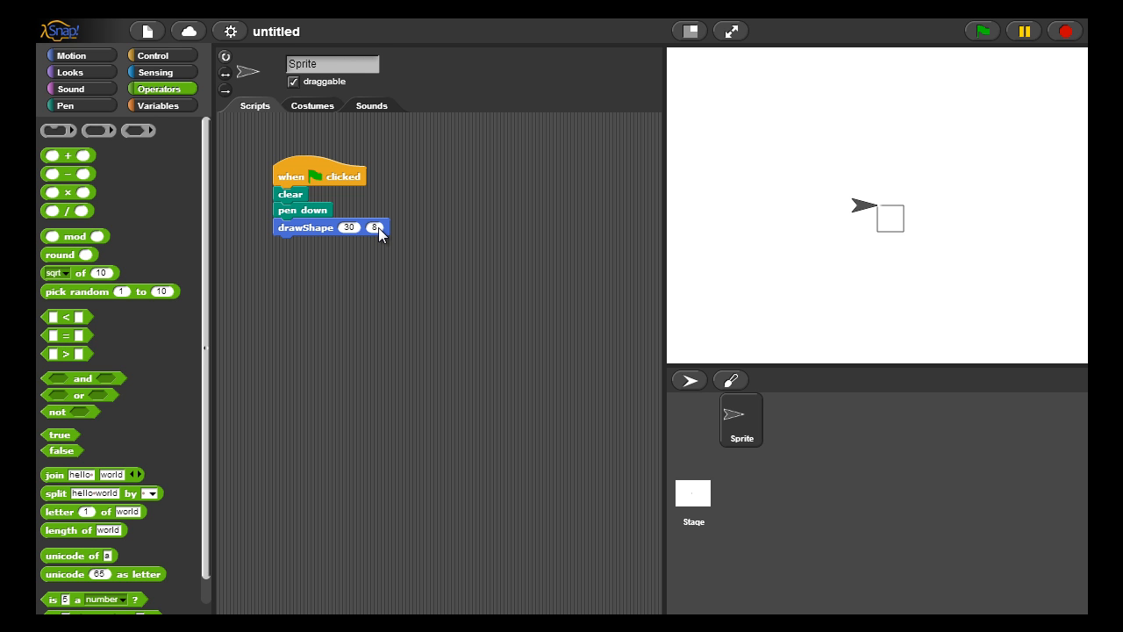
{"action": "mouse_move", "coordinate": [312, 189]}
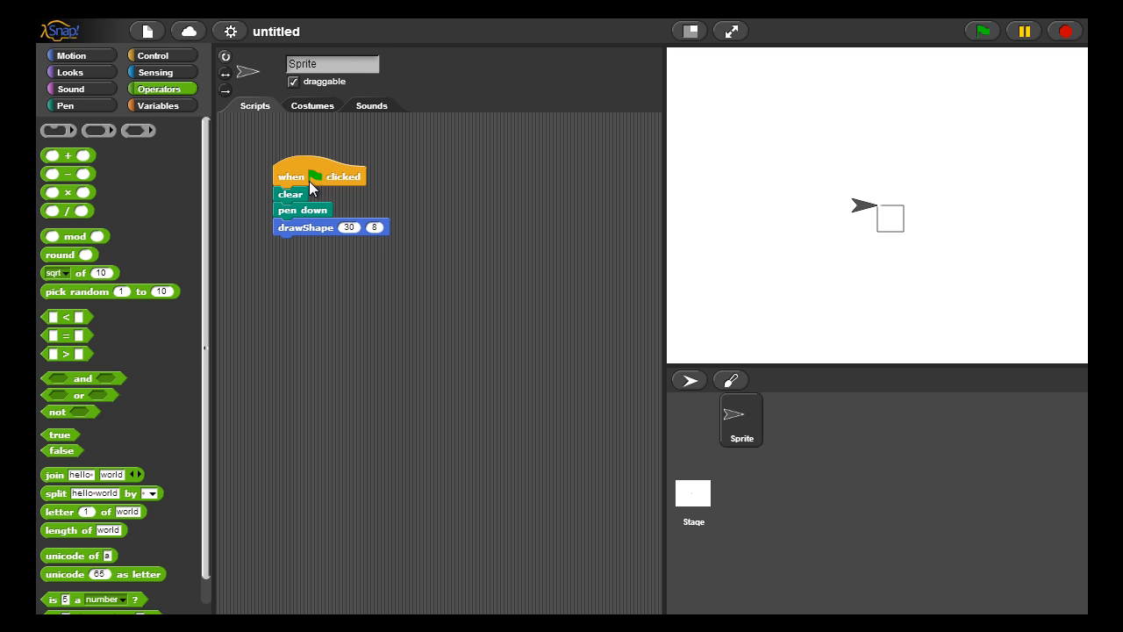
{"action": "left_click", "coordinate": [319, 175]}
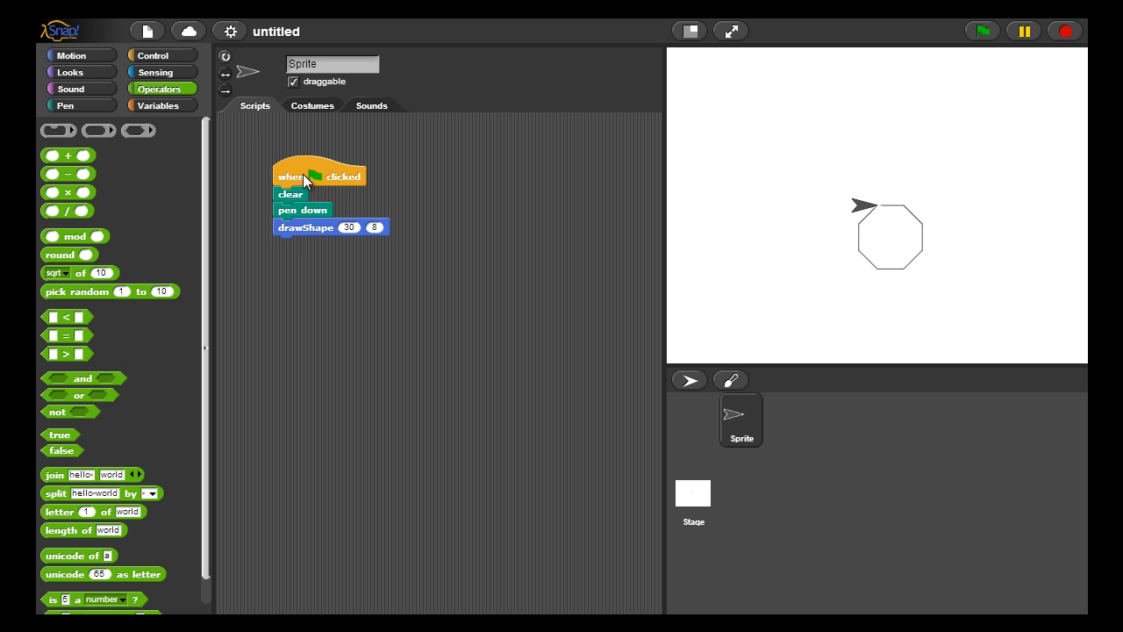
{"action": "mouse_move", "coordinate": [386, 235]}
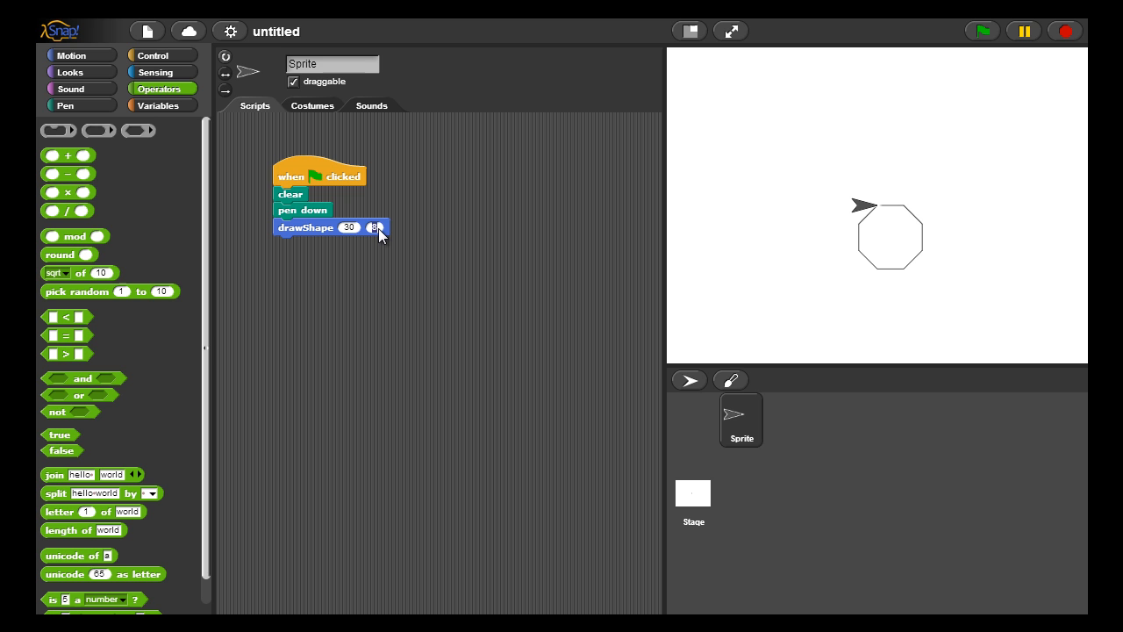
Run drawShape with hundreds of sides and a tiny size to trace a circle.
{"action": "type", "text": "350"}
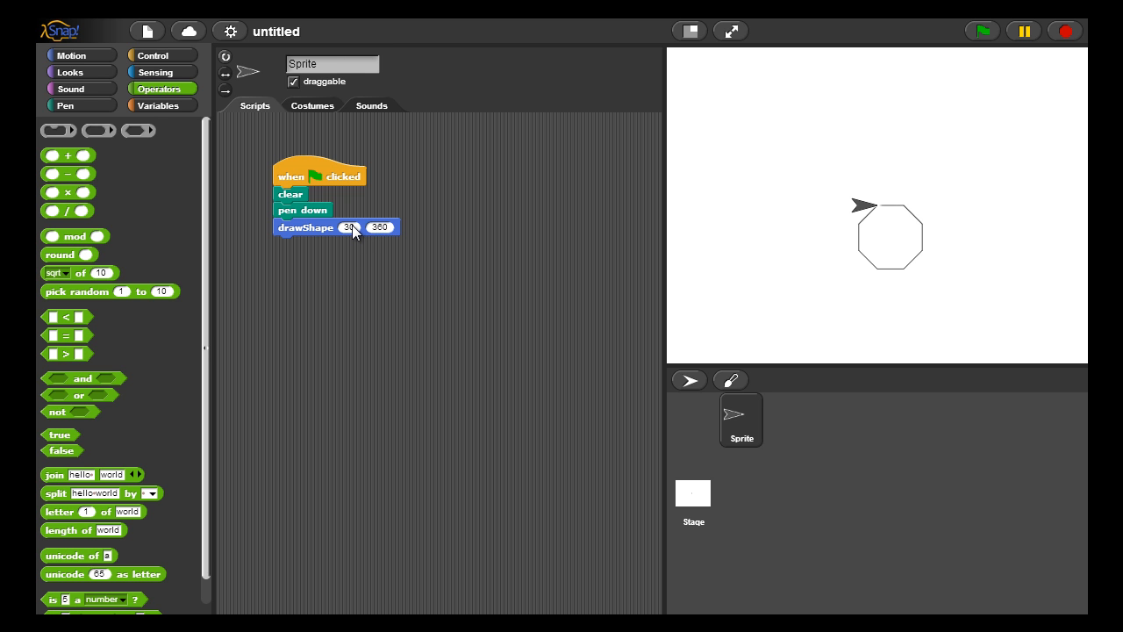
{"action": "left_click", "coordinate": [351, 228]}
{"action": "type", "text": "1"}
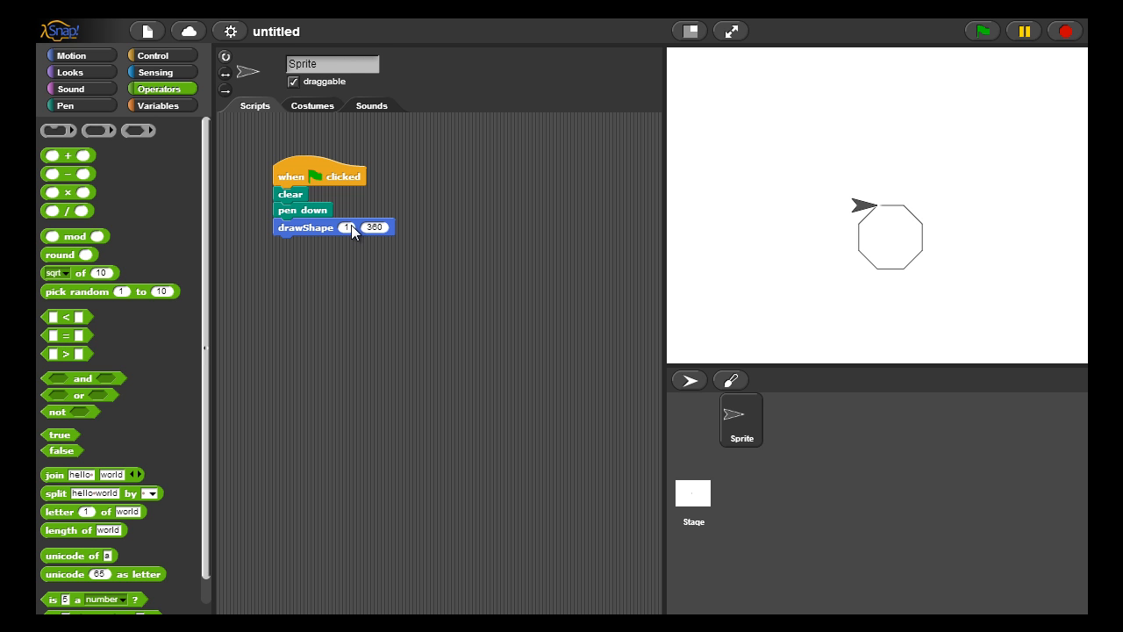
{"action": "left_click", "coordinate": [319, 175]}
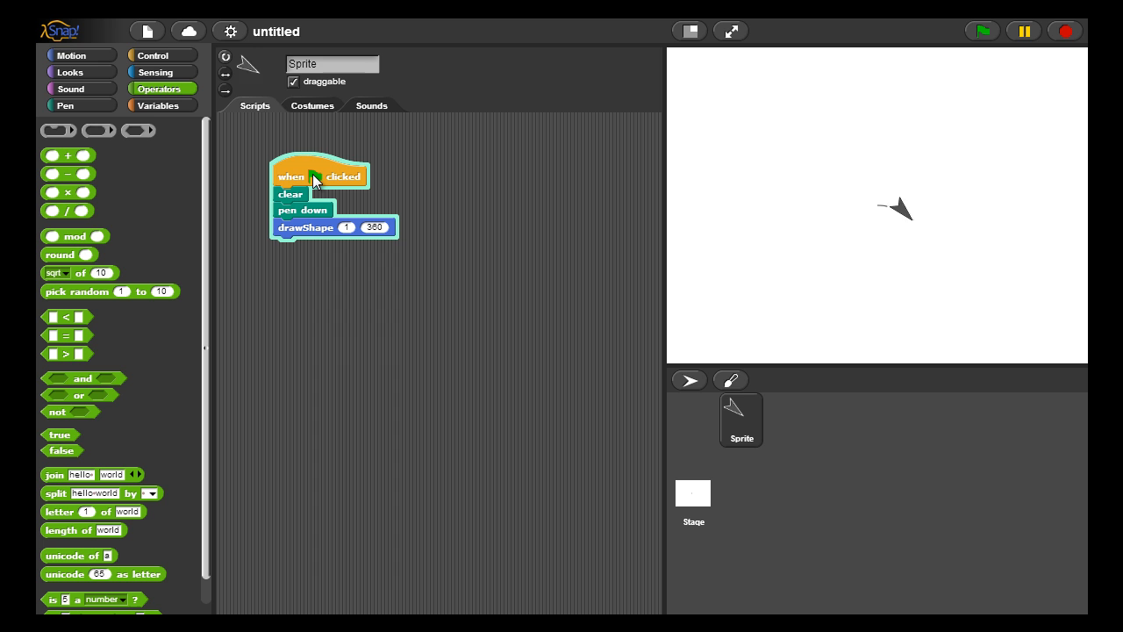
{"action": "left_click", "coordinate": [320, 176]}
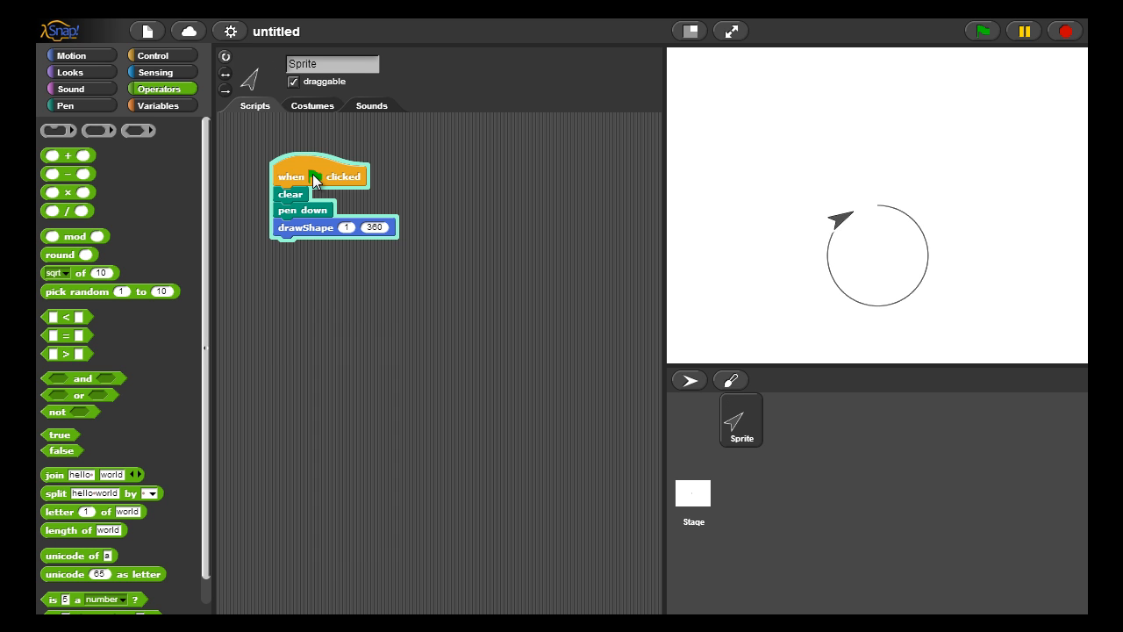